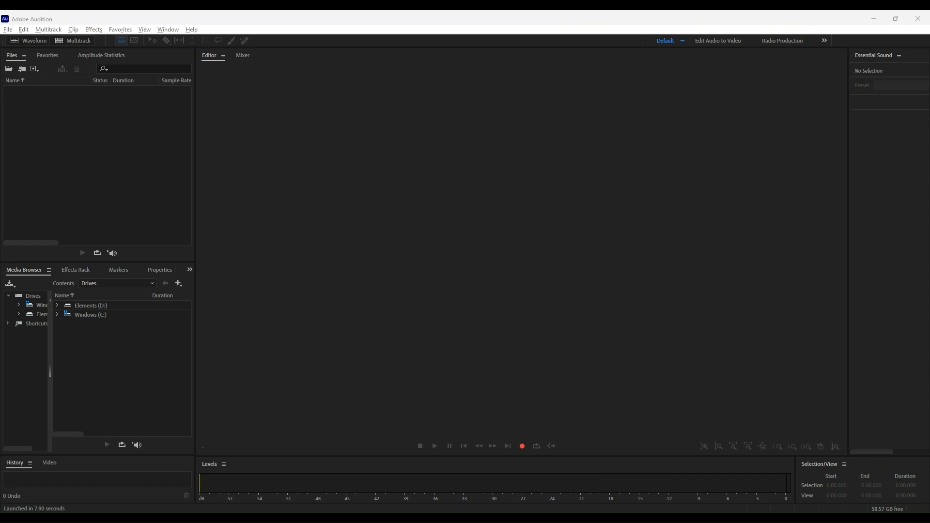
mouse_move(401, 258)
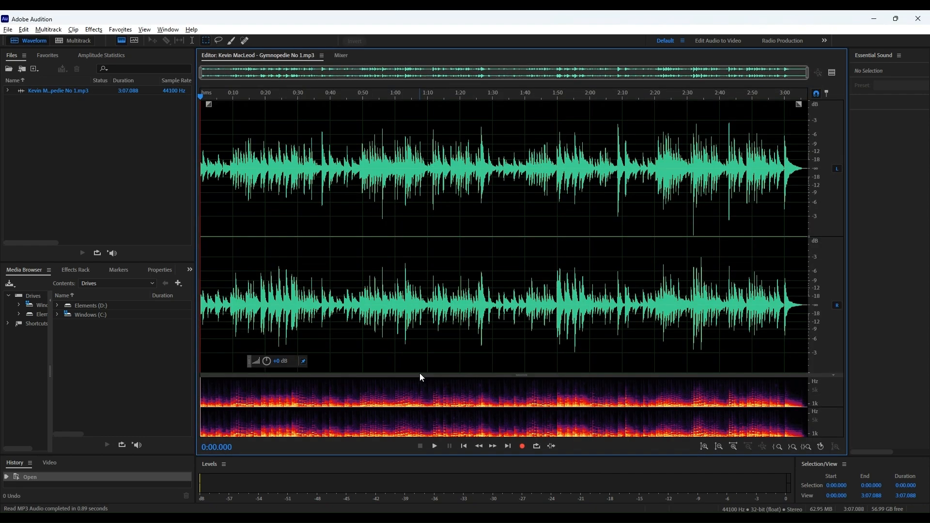
- Select the quiet 1:30–1:40 span of the Gymnopedie No 1 waveform and bring up the Effects list
drag(331, 166, 476, 165)
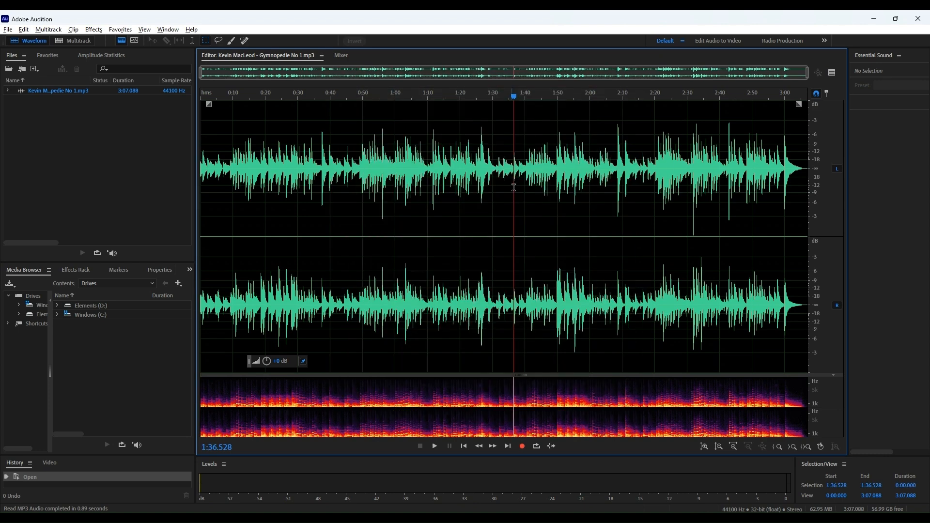
drag(492, 178, 524, 178)
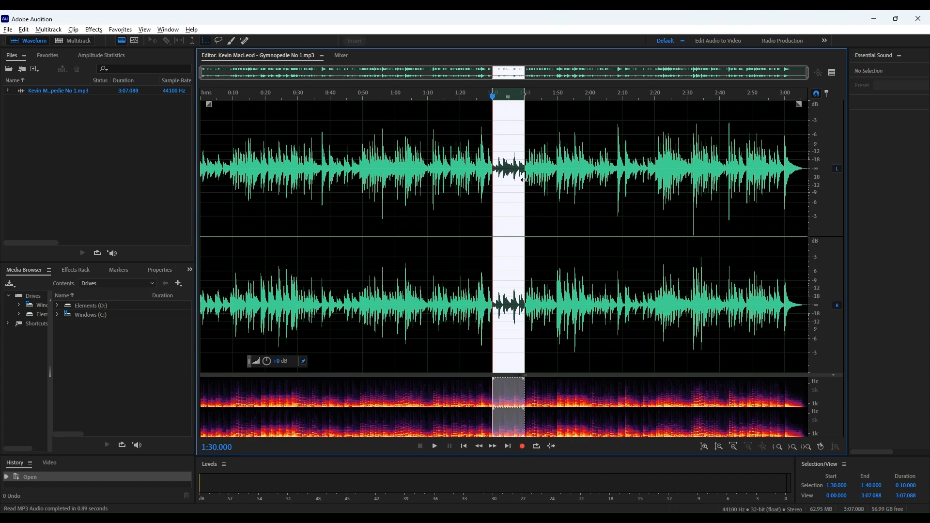
click(93, 29)
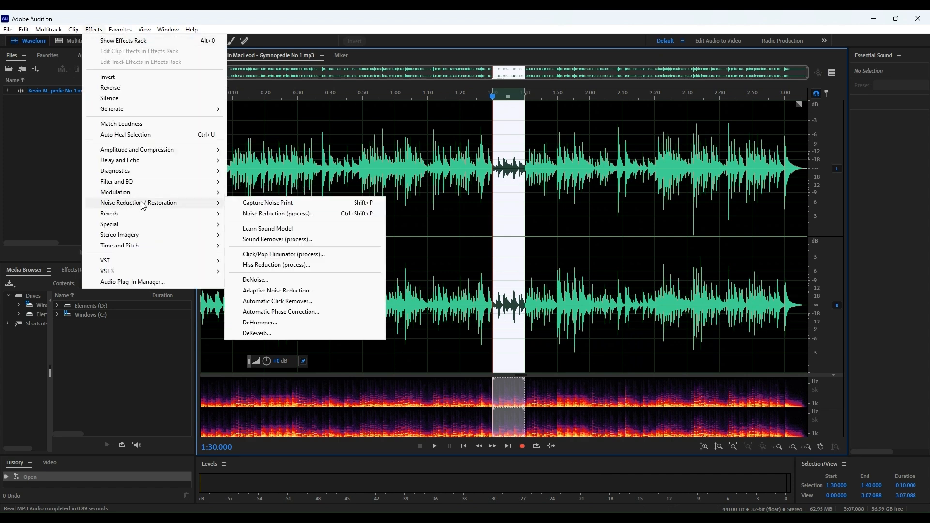
- Capture the 1:30–1:40 selection as the noise print, dismissing the alert permanently
click(268, 203)
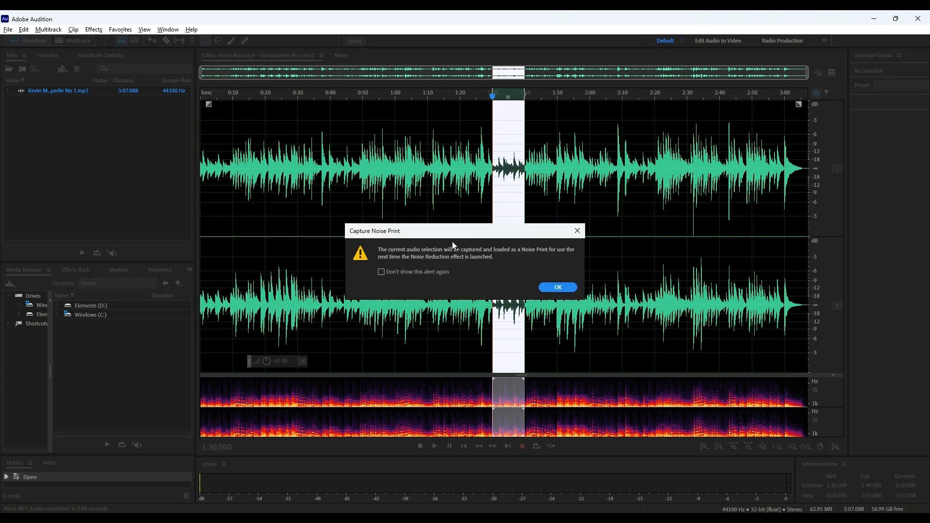
click(381, 271)
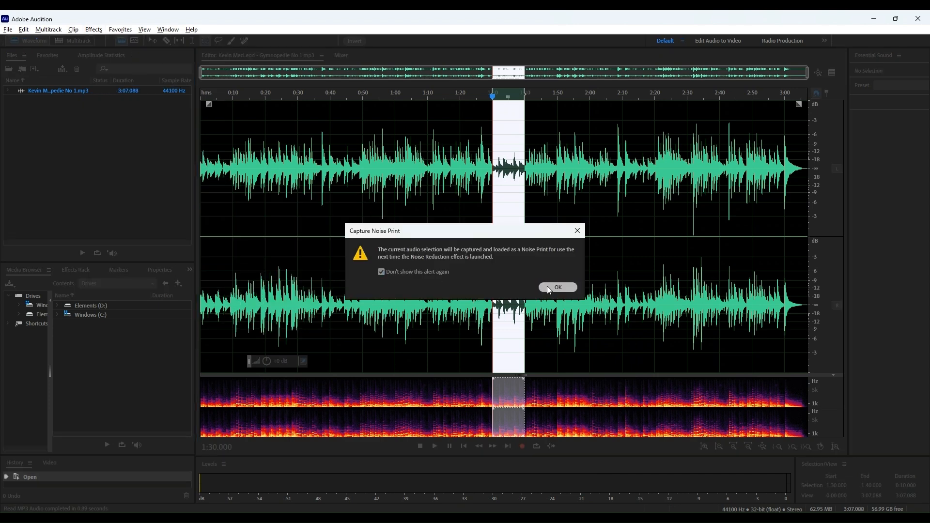
click(557, 286)
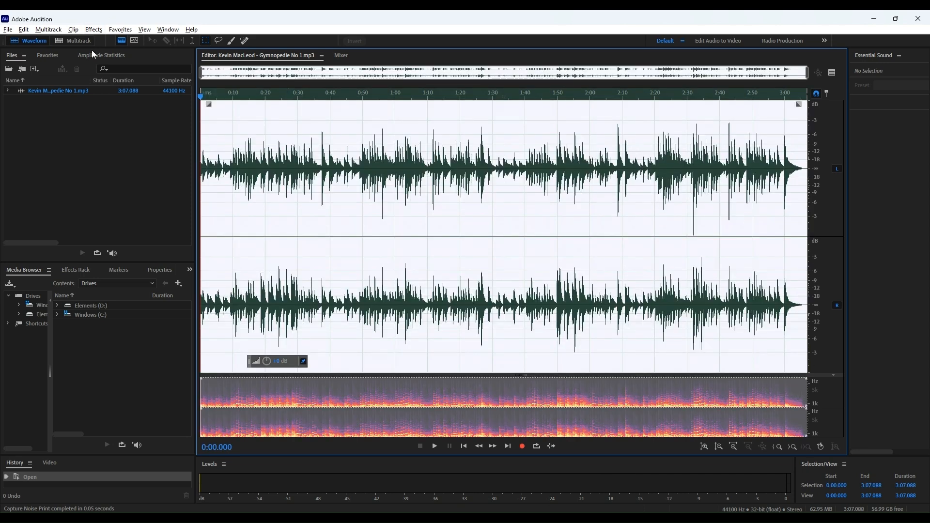
- Apply Noise Reduction across the track with Reduce by lowered to 12.4 dB
click(93, 29)
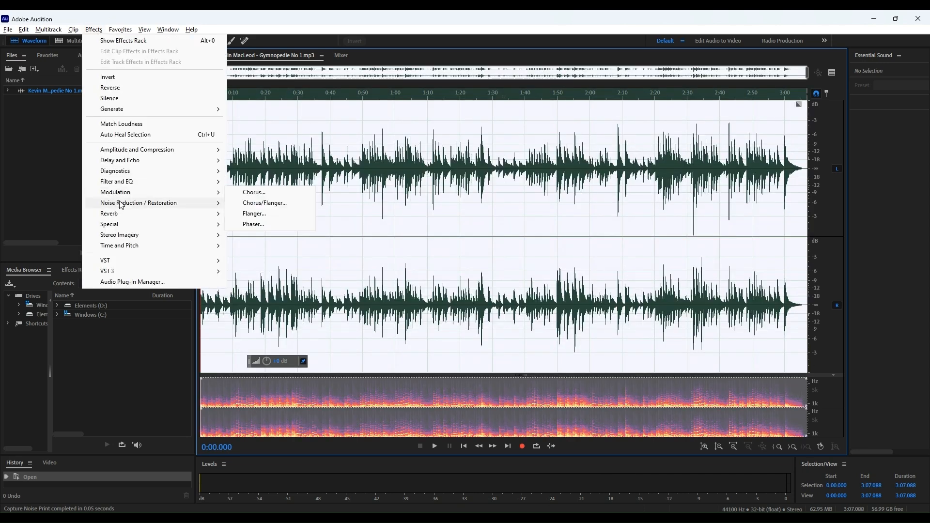
click(138, 202)
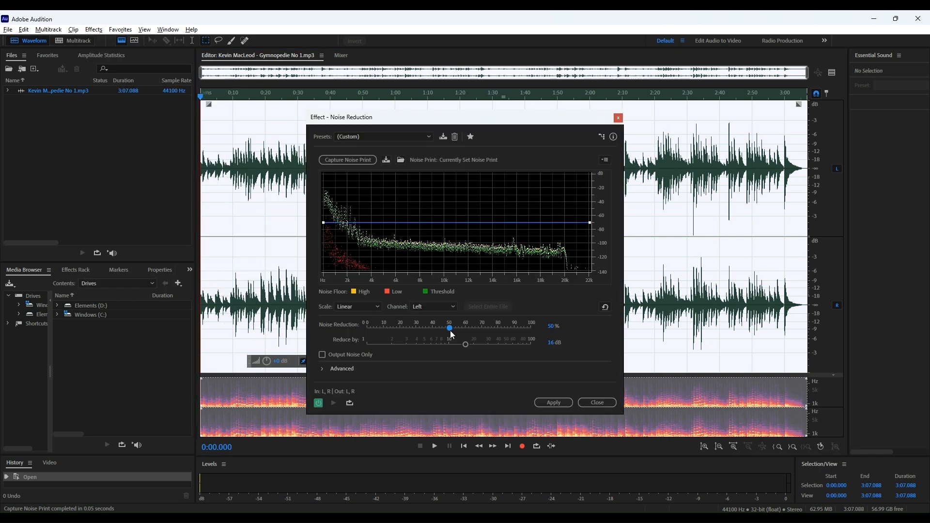
drag(465, 344, 456, 345)
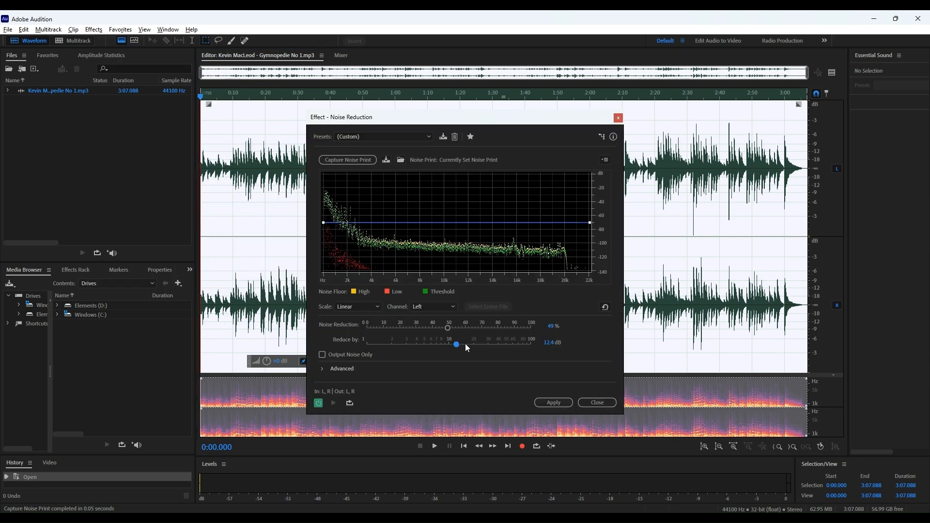
click(553, 402)
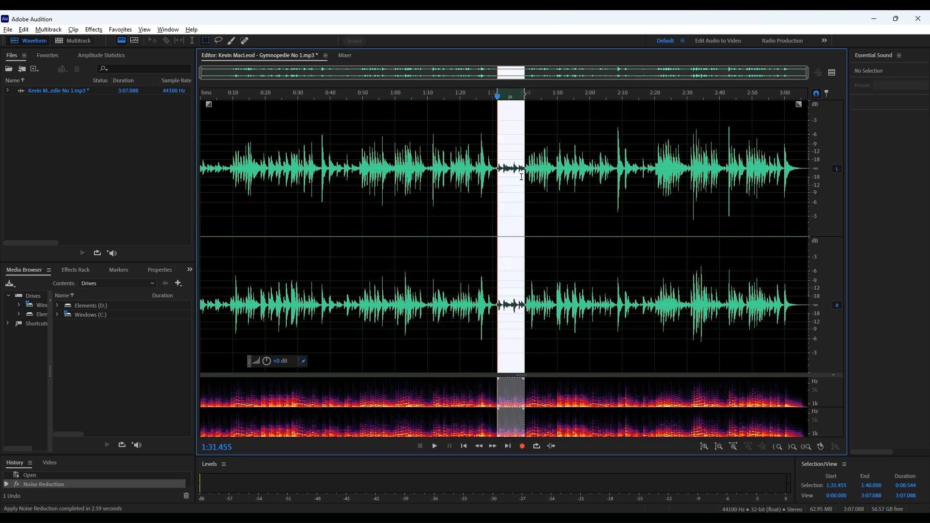
- Turn the selected 1:30–1:40 stretch into silence with the Silence effect
click(93, 29)
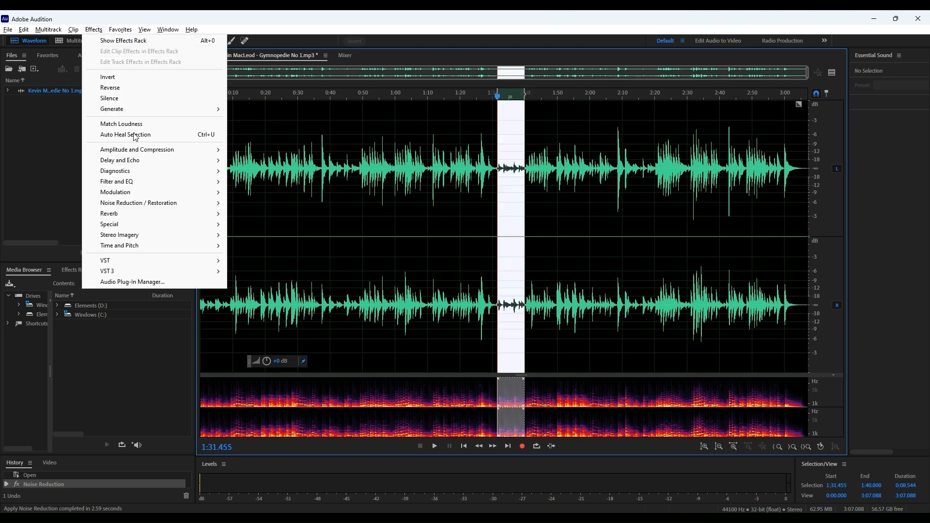
click(108, 98)
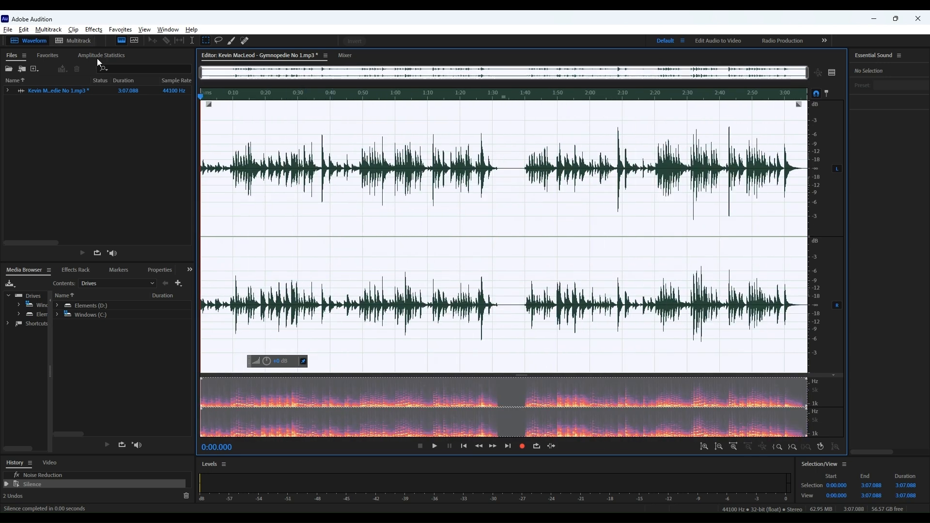
- Try the Parametric Equalizer with Constant set to Width, then close it unapplied
click(93, 29)
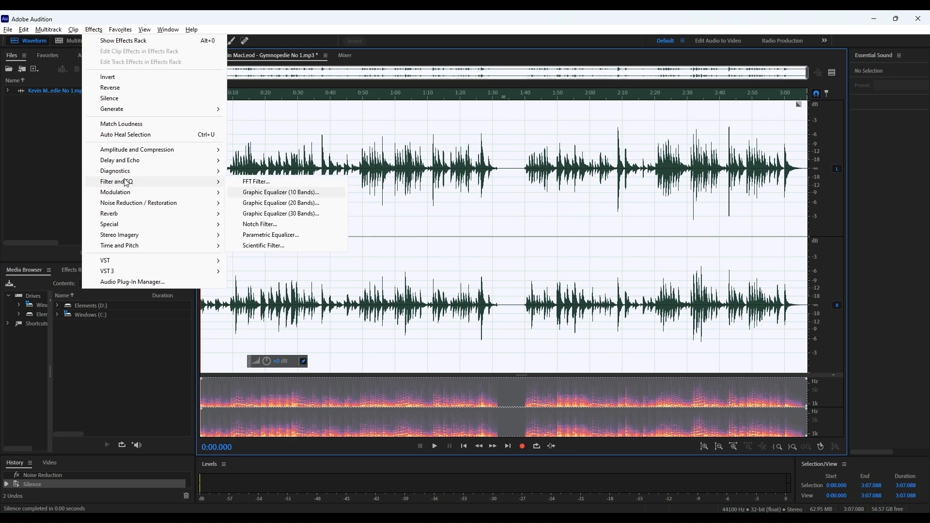
mouse_move(269, 234)
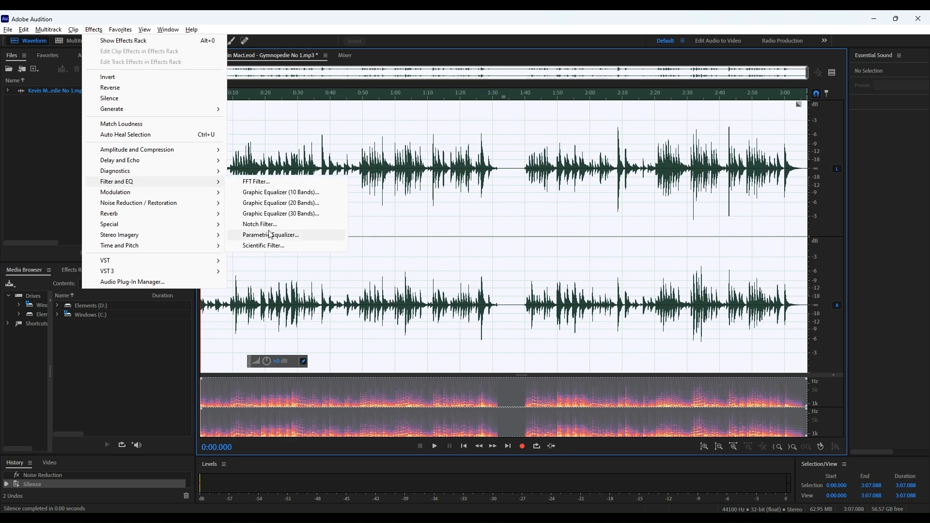
click(270, 235)
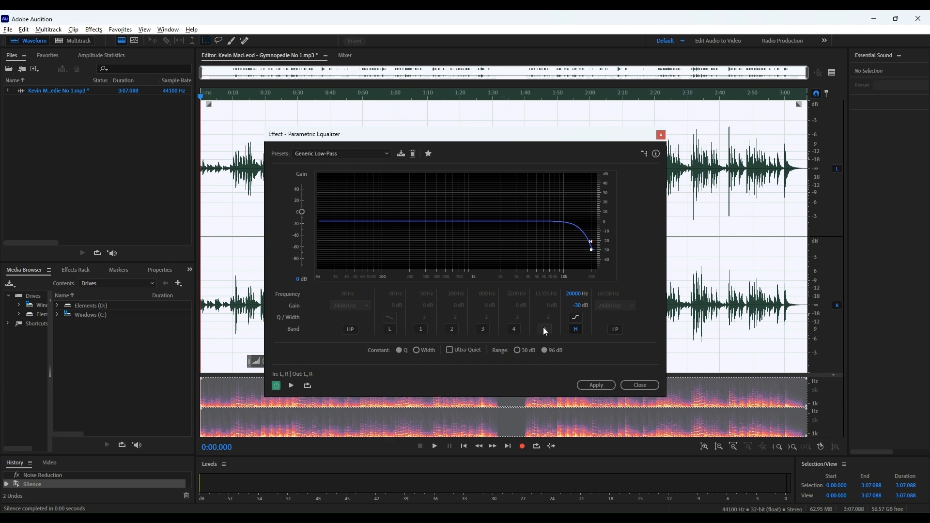
click(417, 351)
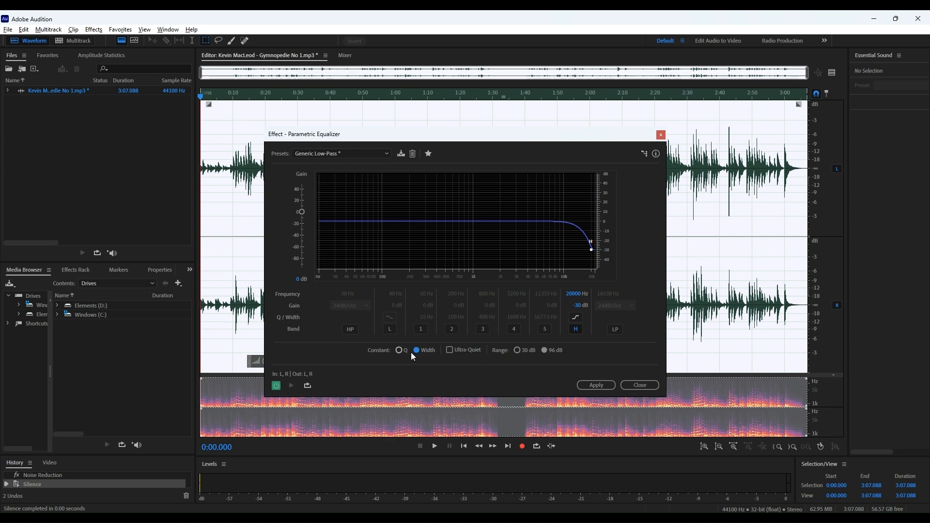
click(639, 386)
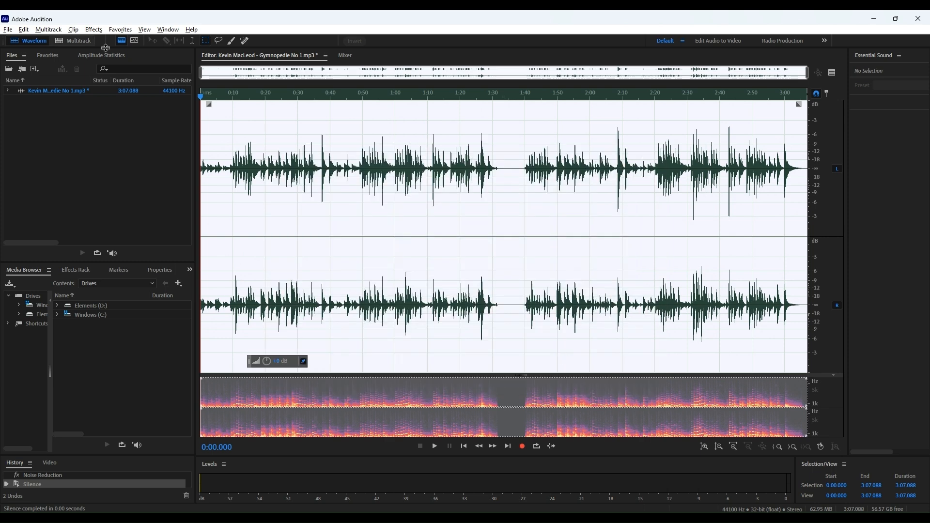
- Browse the Filter and EQ effects list again
click(93, 29)
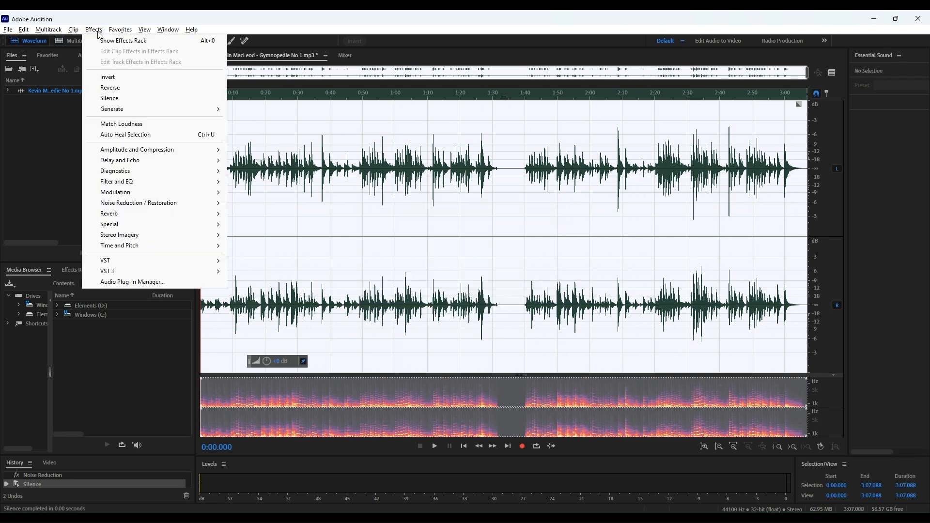
mouse_move(116, 181)
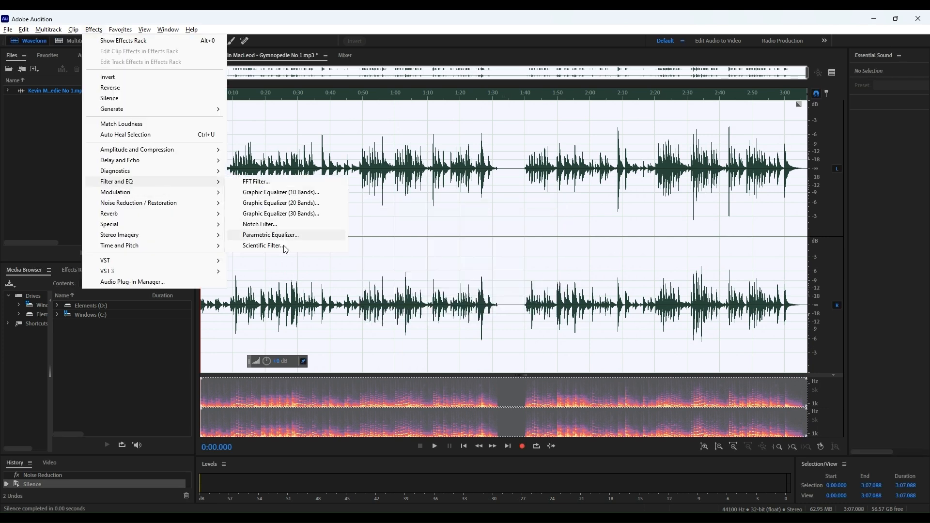
mouse_move(295, 235)
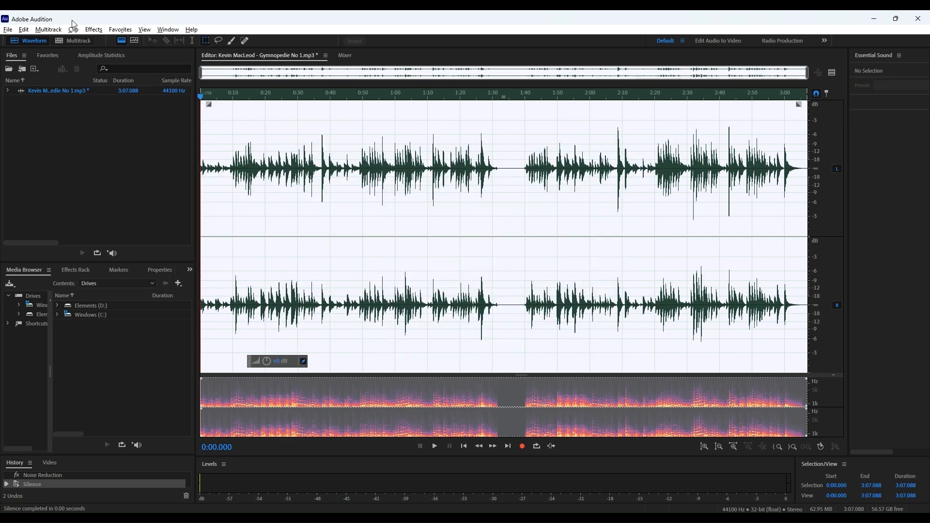
click(93, 29)
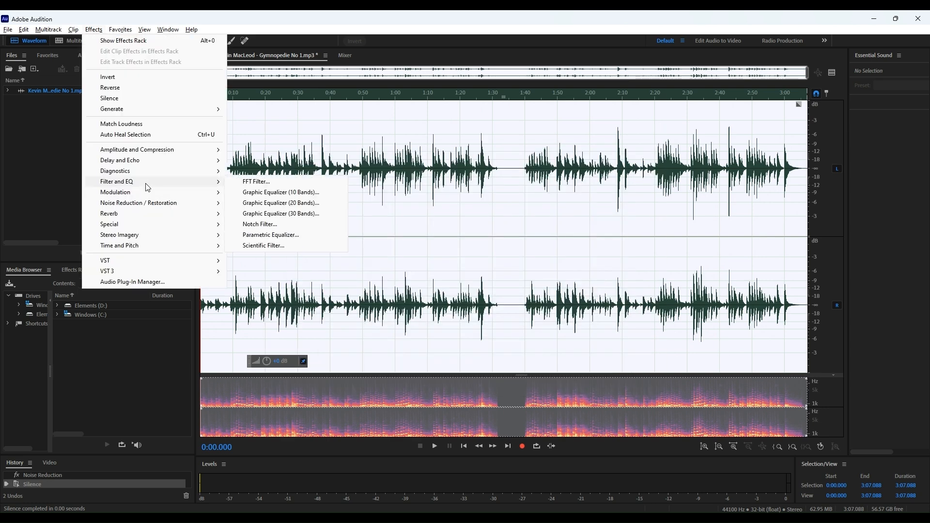
- Apply a 10-band graphic equalizer with the 500 Hz, 2k and 4k bands raised
click(280, 191)
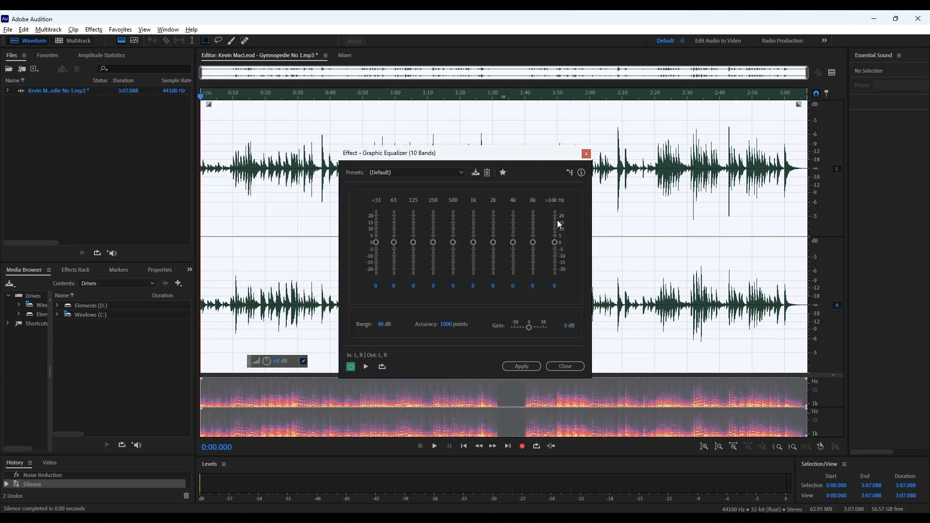
mouse_move(465, 281)
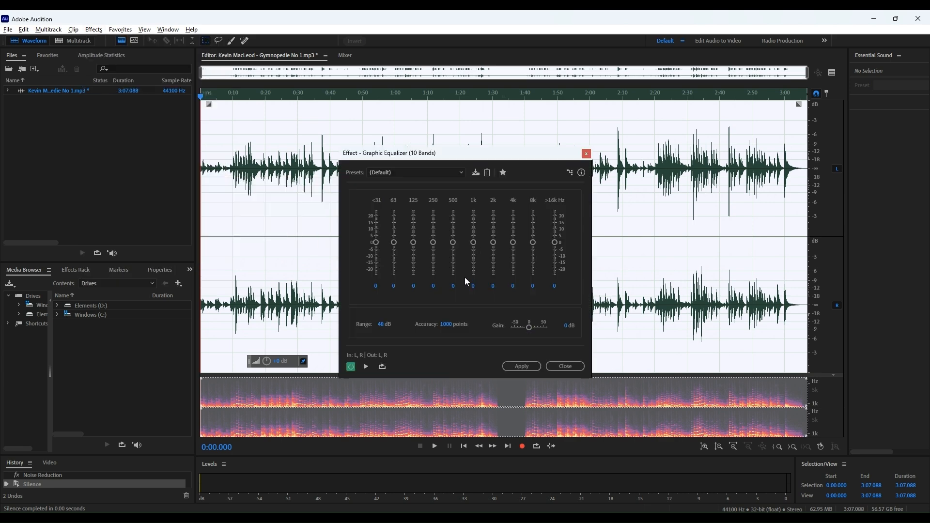
drag(453, 242, 452, 227)
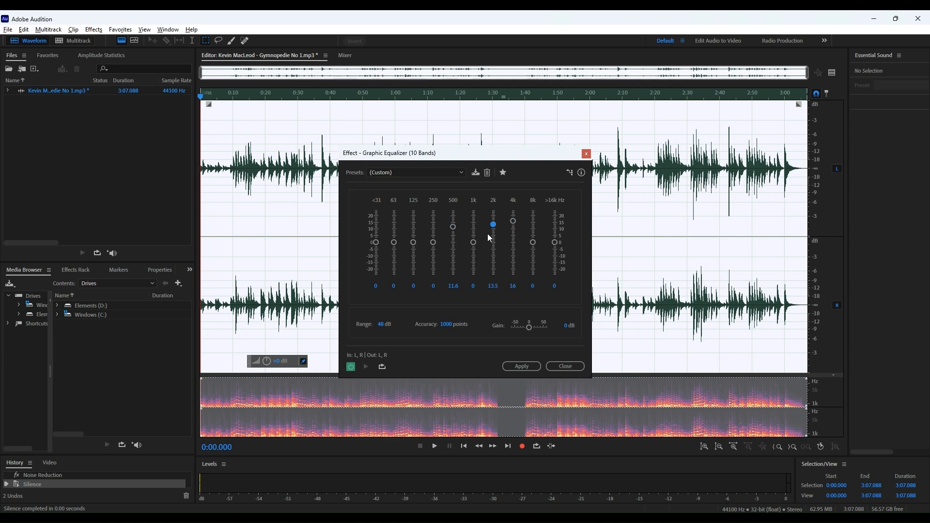
click(564, 366)
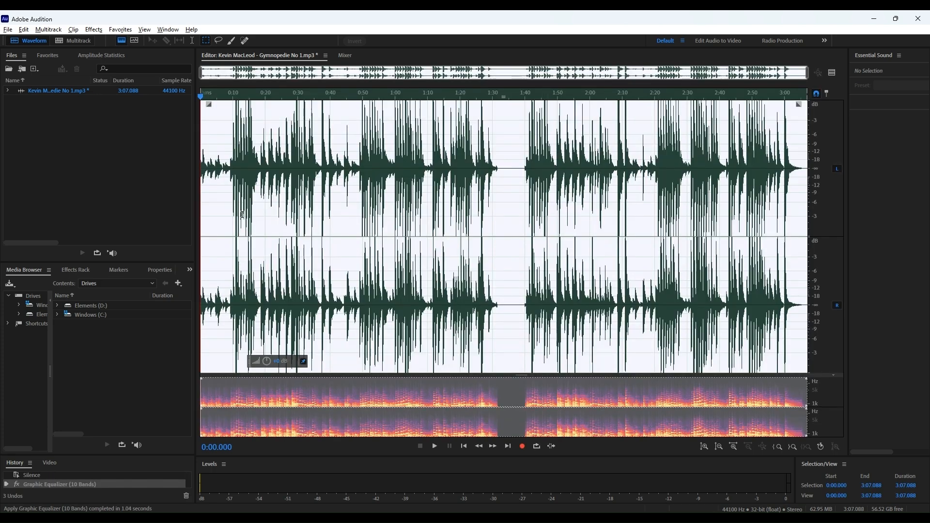
- Apply the Normalize effect to the Gymnopedie track
click(93, 29)
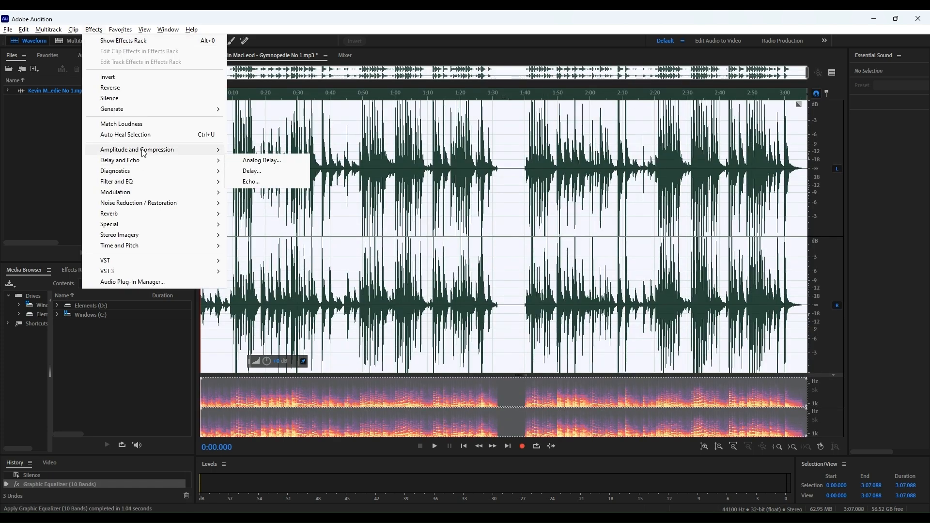
mouse_move(138, 149)
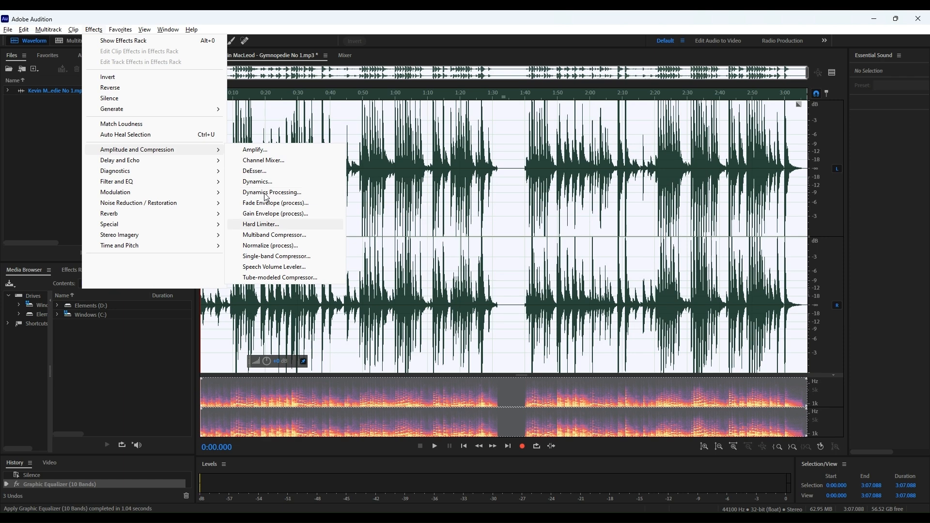
click(270, 245)
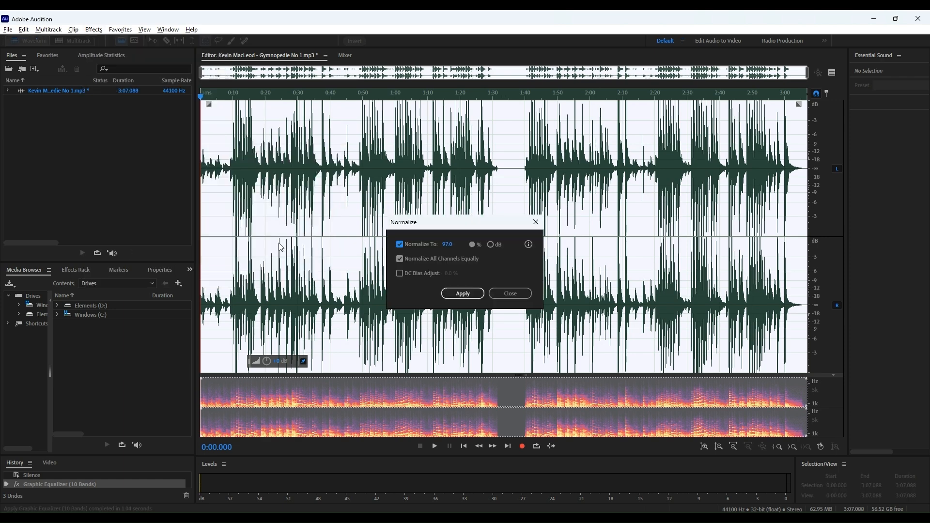
click(463, 293)
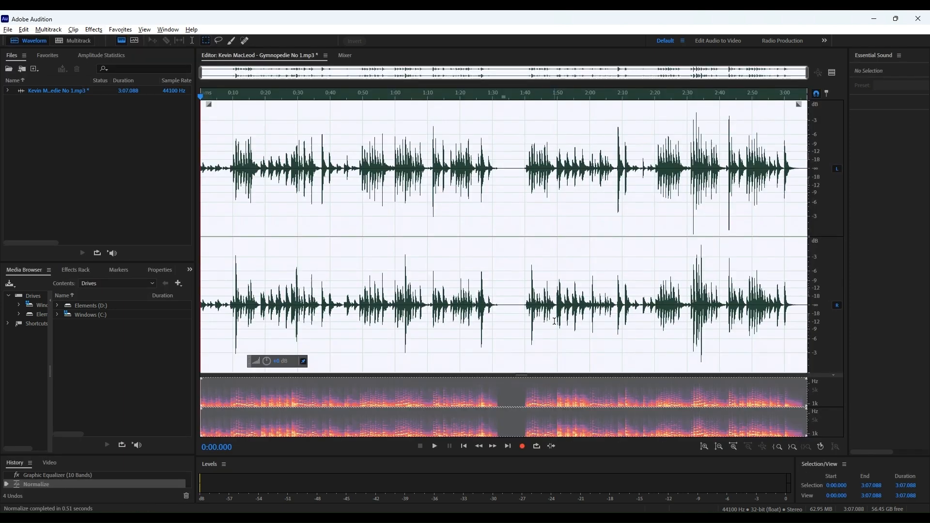
- Bring up and confirm the Amplify effect from Amplitude and Compression
click(93, 29)
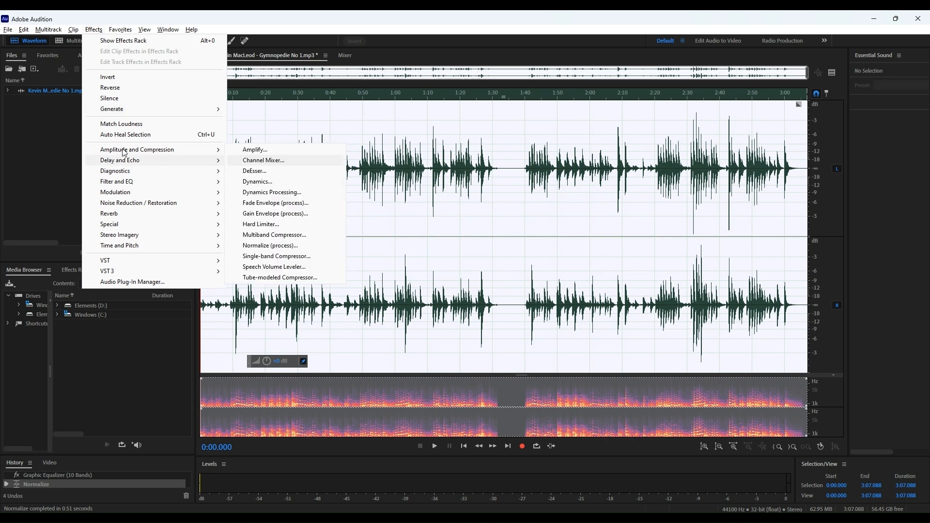
mouse_move(277, 256)
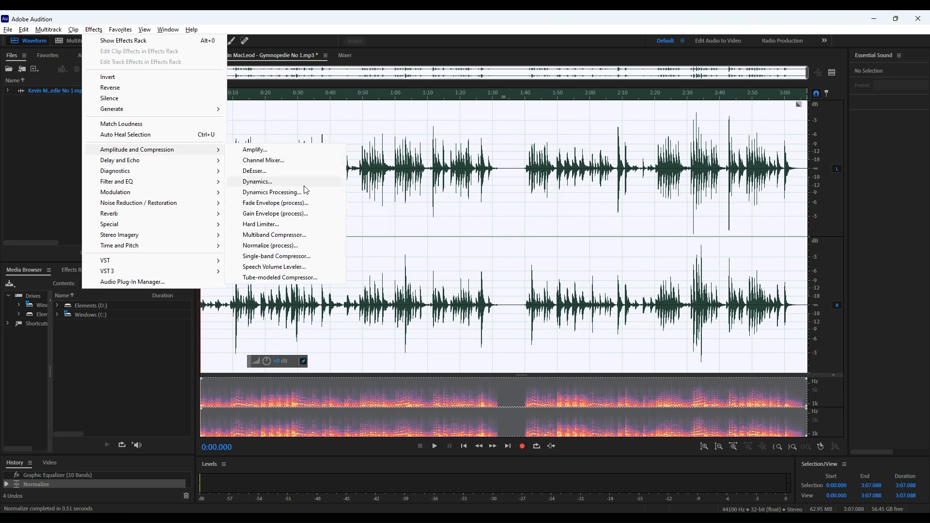
click(254, 149)
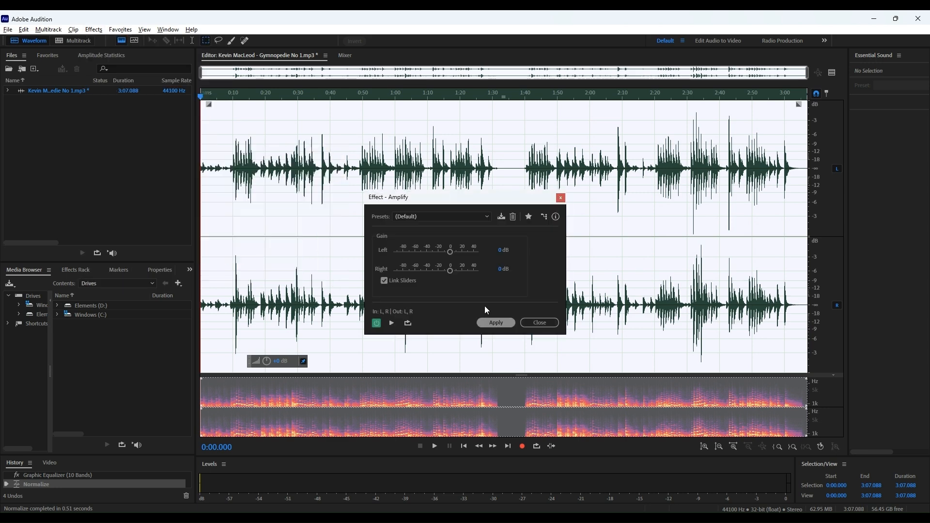
click(495, 322)
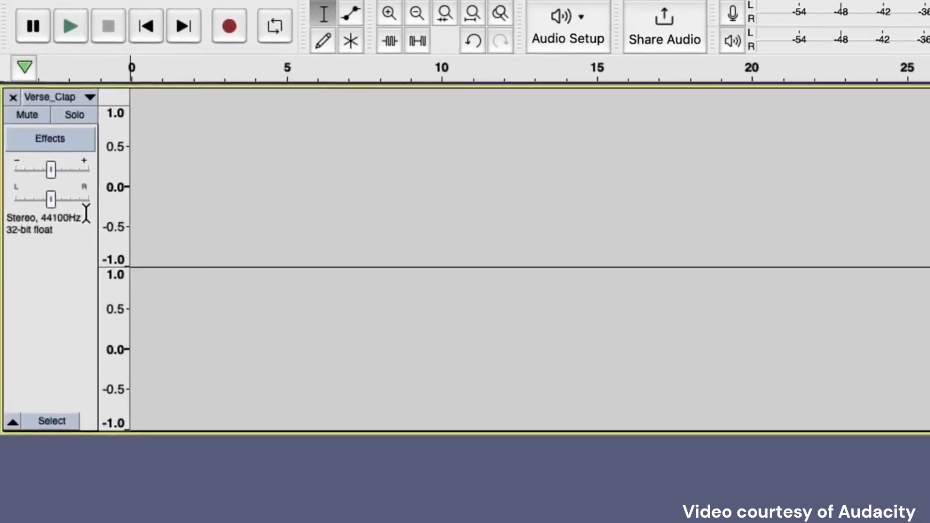
- Show the timeline in bars and beats at tempo 145 in 4/8, snapping to whole bars
click(23, 66)
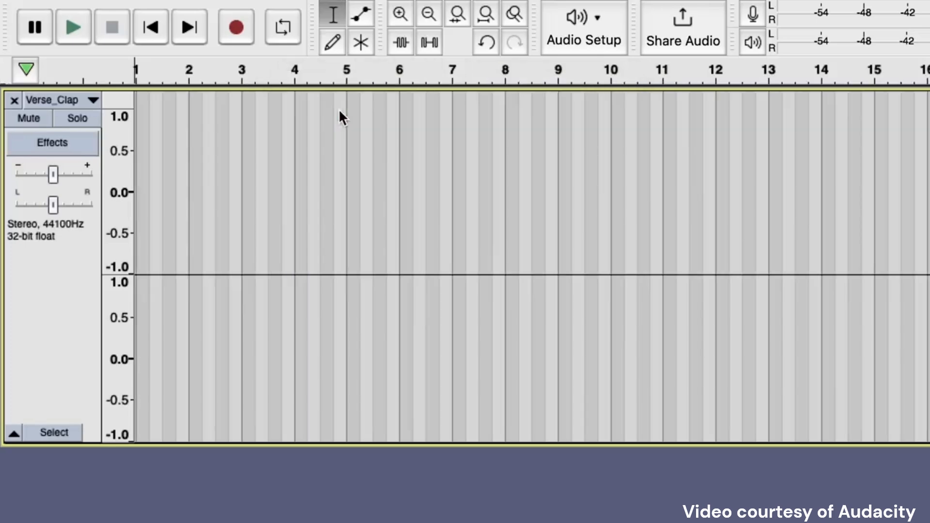
click(401, 14)
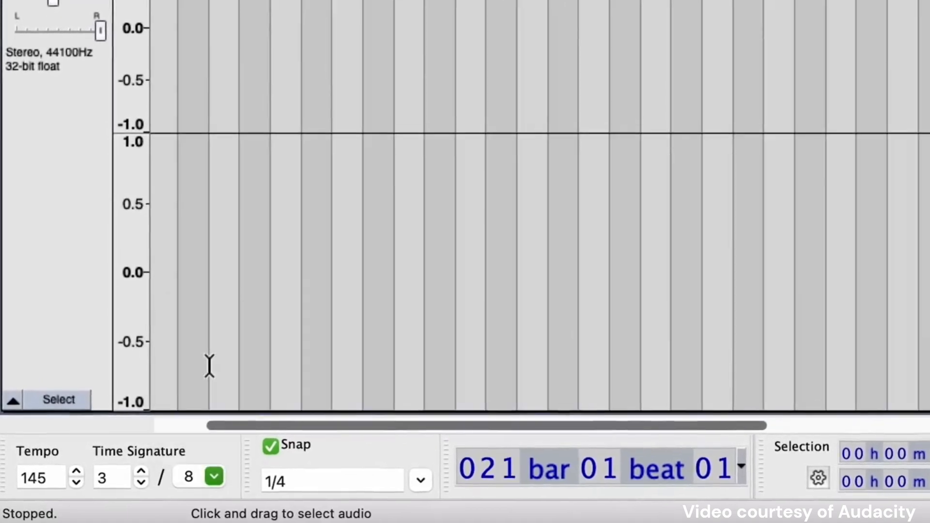
click(141, 470)
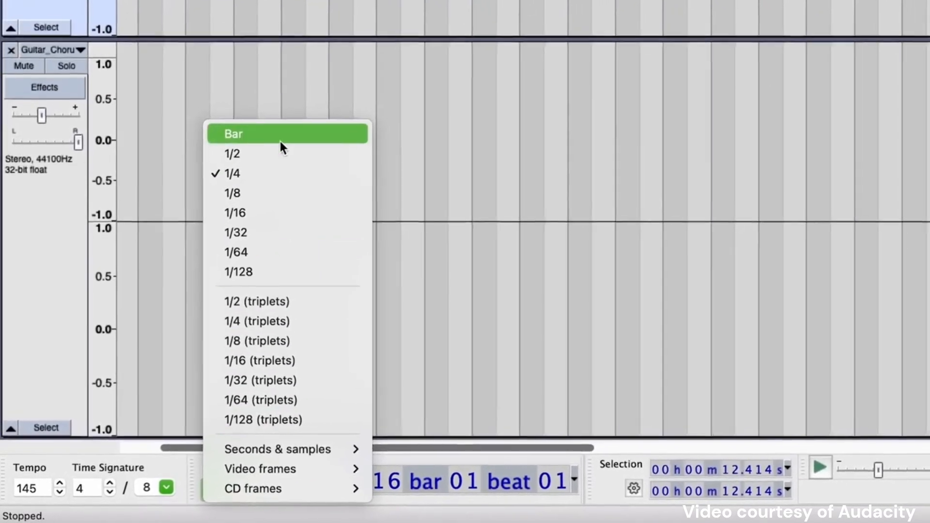
click(233, 134)
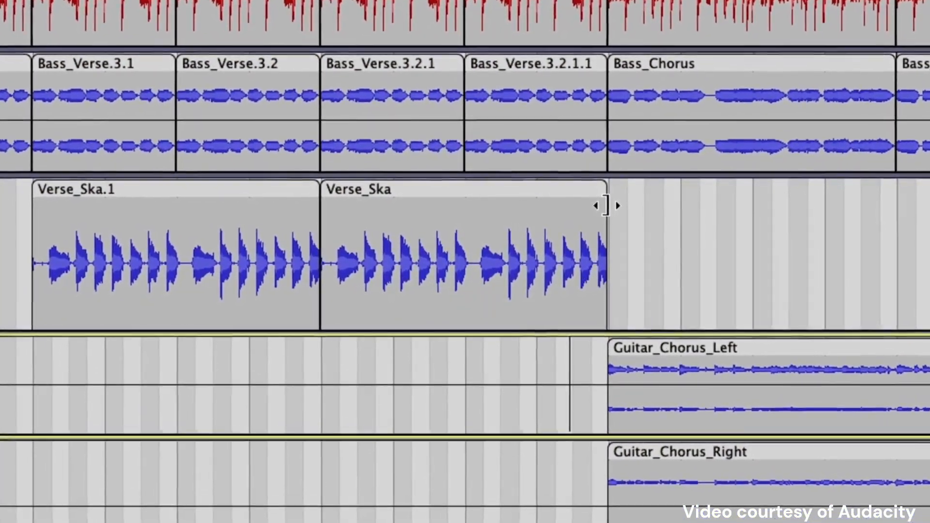
- Stretch the Verse_Ska clip's right edge outward until it runs at 96% speed
drag(605, 206, 620, 206)
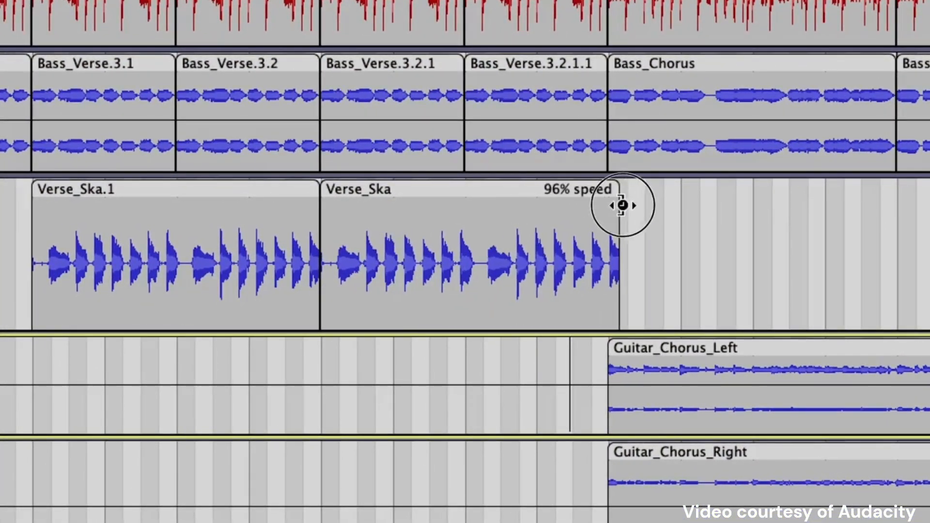
drag(623, 205, 726, 212)
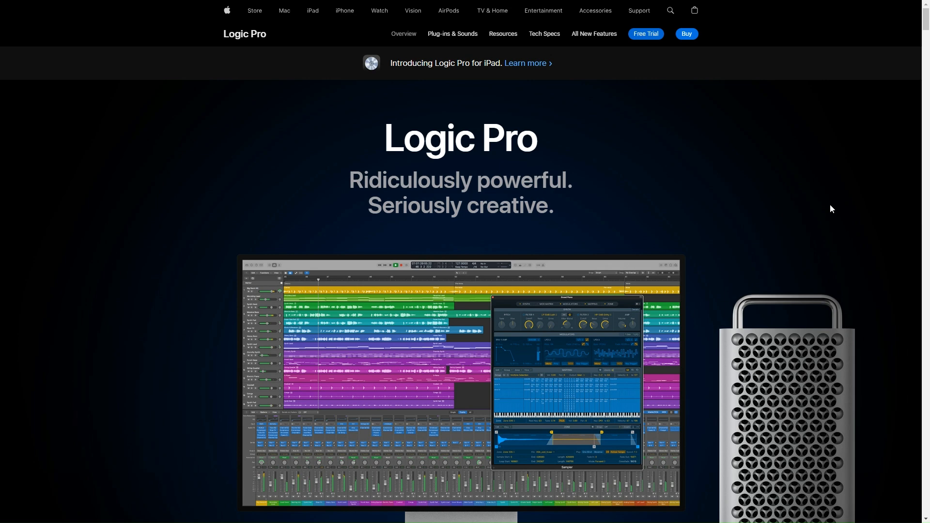
mouse_move(908, 66)
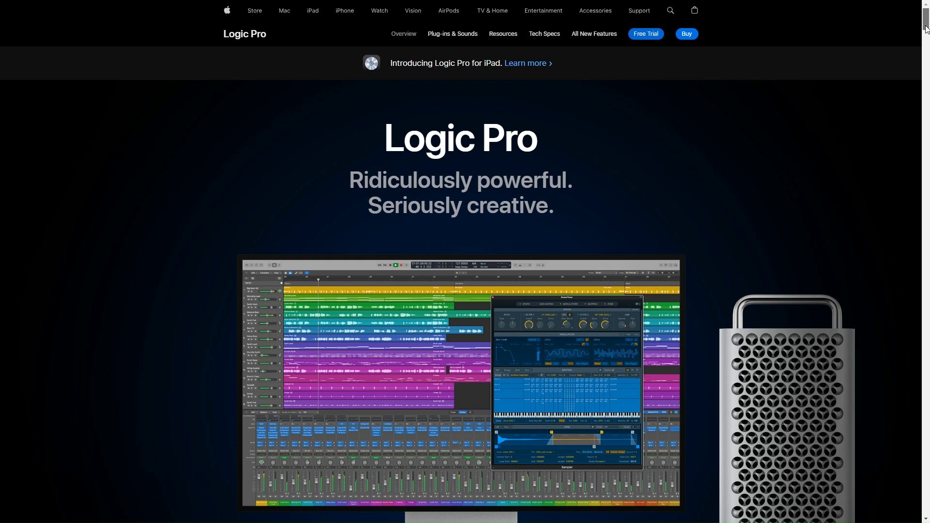
- Read down the Logic Pro overview page to the new plug-ins gallery
scroll(down, 3)
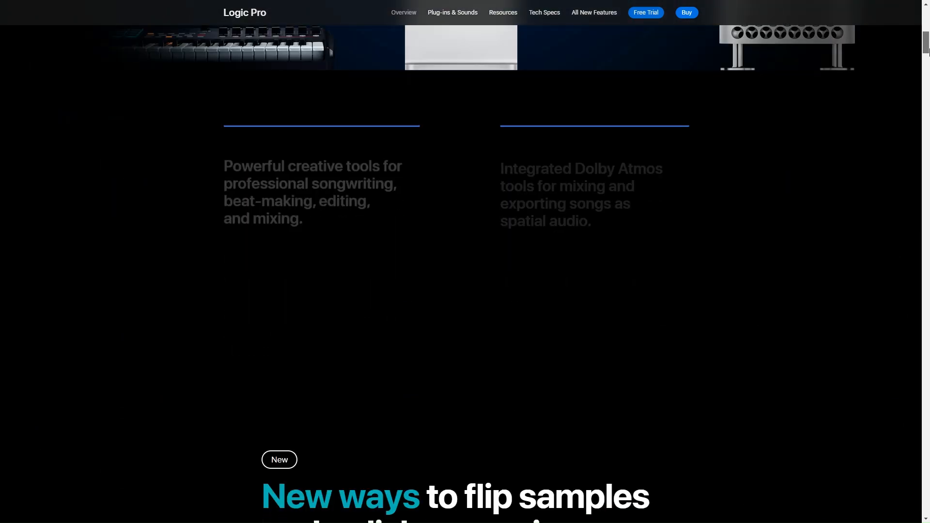
scroll(down, 3)
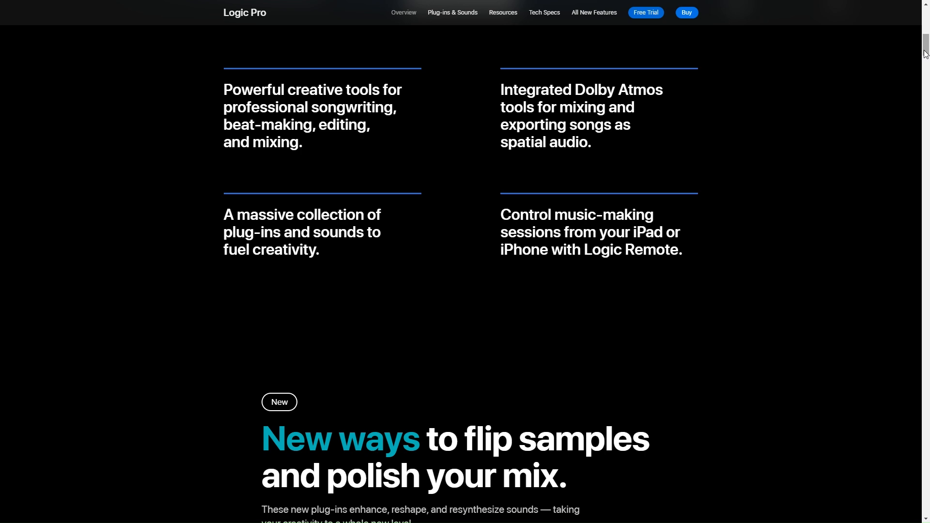
scroll(down, 3)
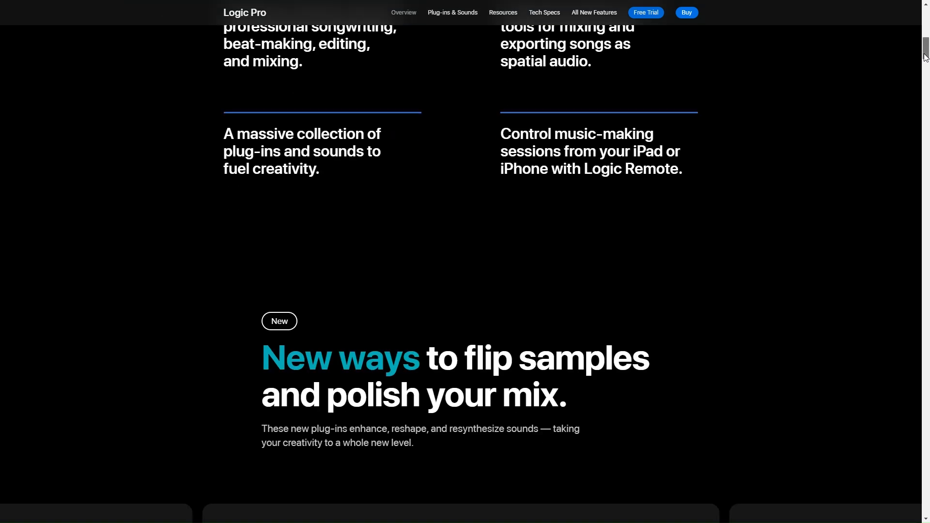
scroll(down, 3)
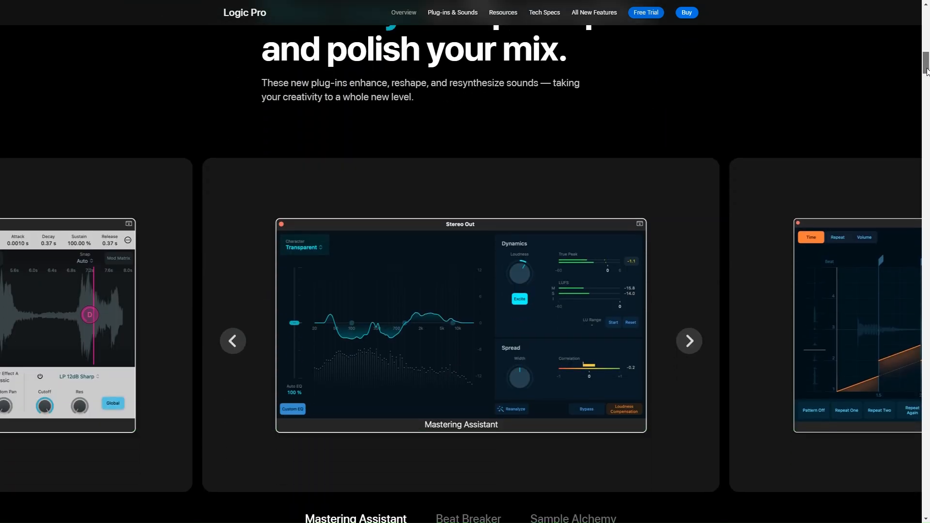
scroll(down, 3)
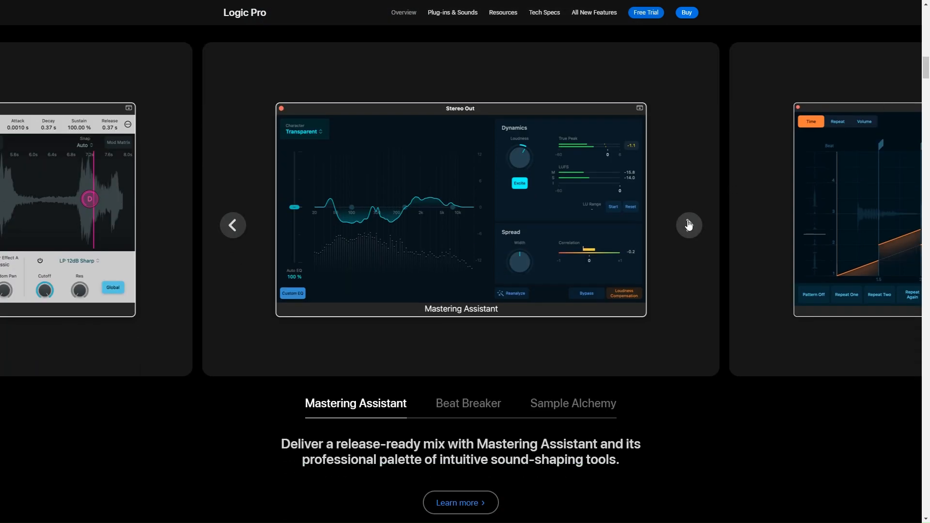
- Cycle the gallery through Beat Breaker and Mastering Assistant to land on Sample Alchemy
click(689, 225)
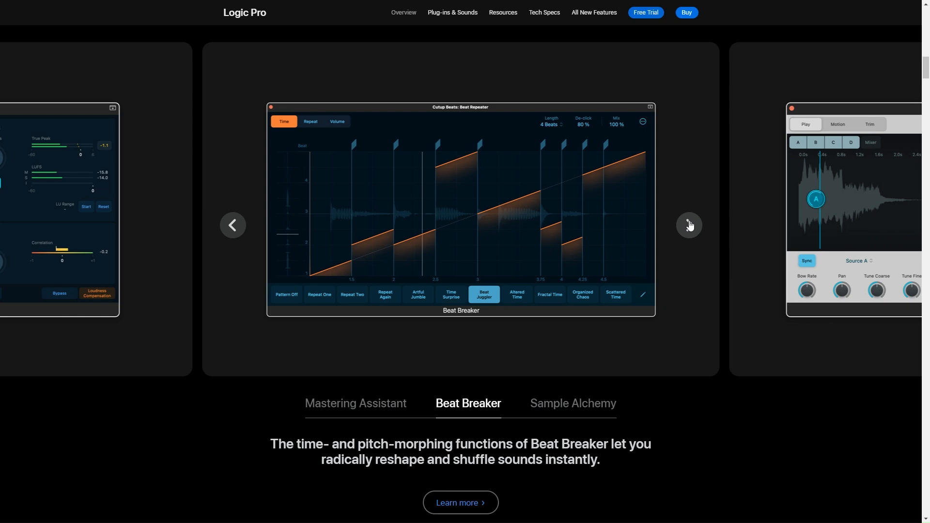
click(689, 224)
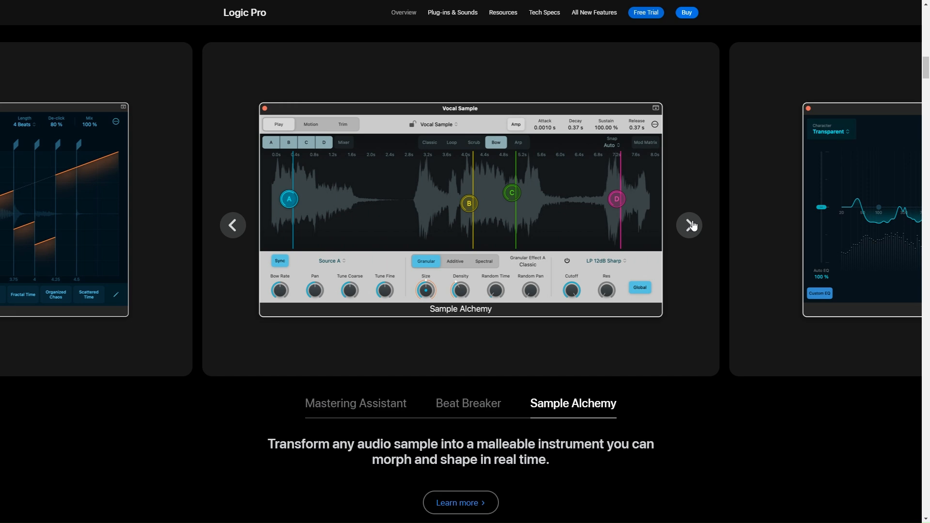
click(689, 225)
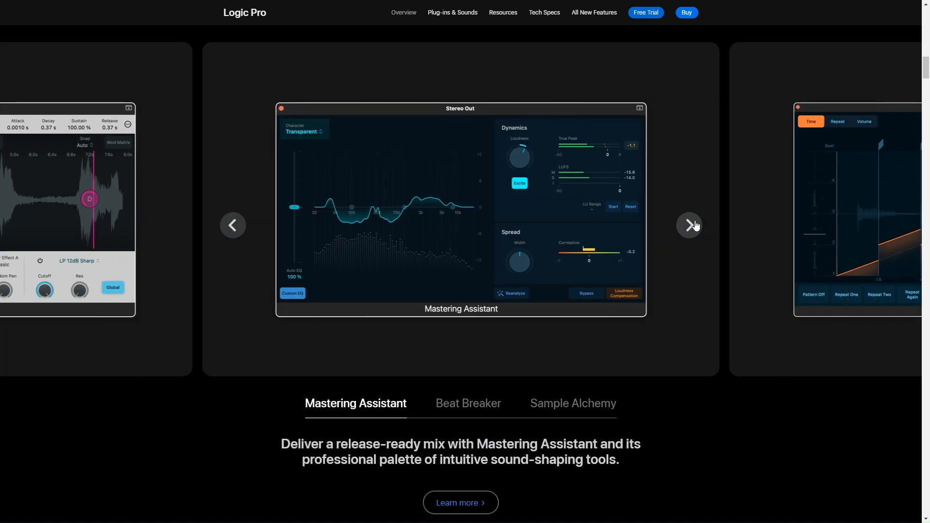
scroll(down, 3)
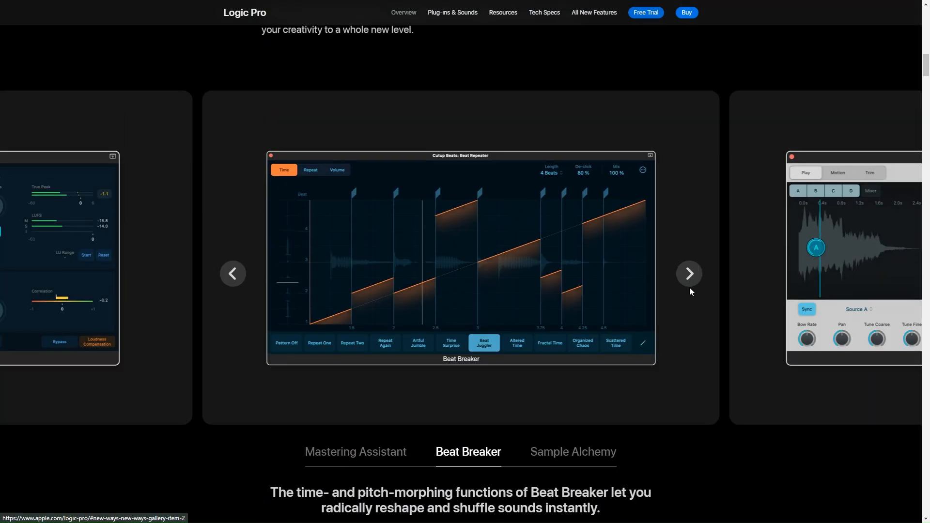
click(689, 274)
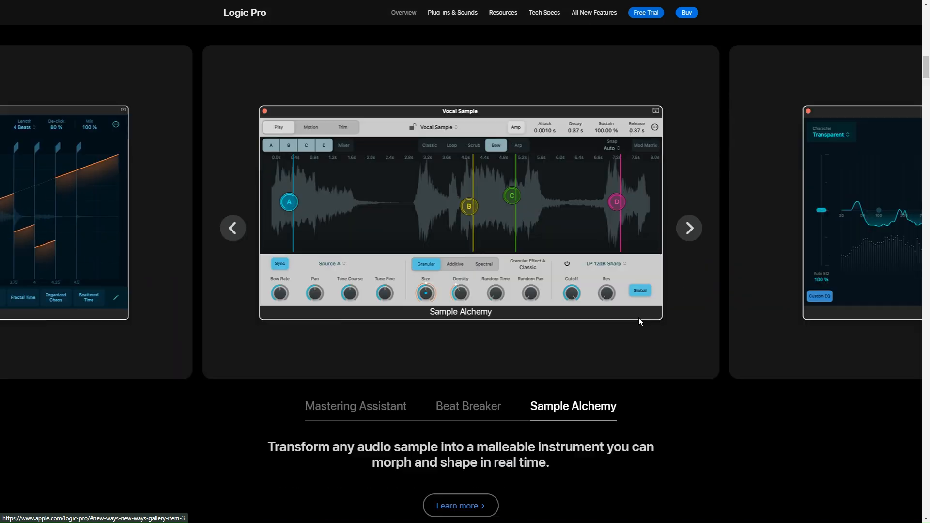
- Read past the surround mixer and Dolby Atmos features, pausing the spatial audio video
scroll(down, 3)
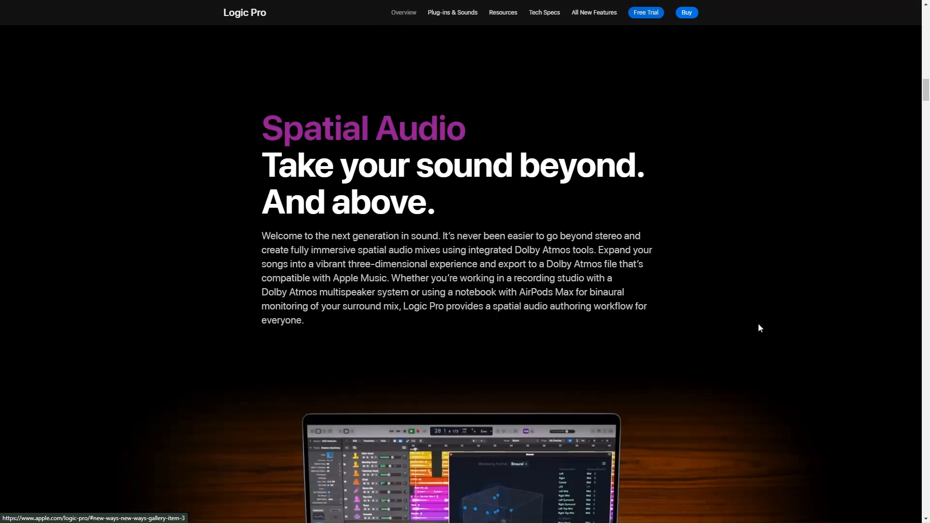
mouse_move(559, 277)
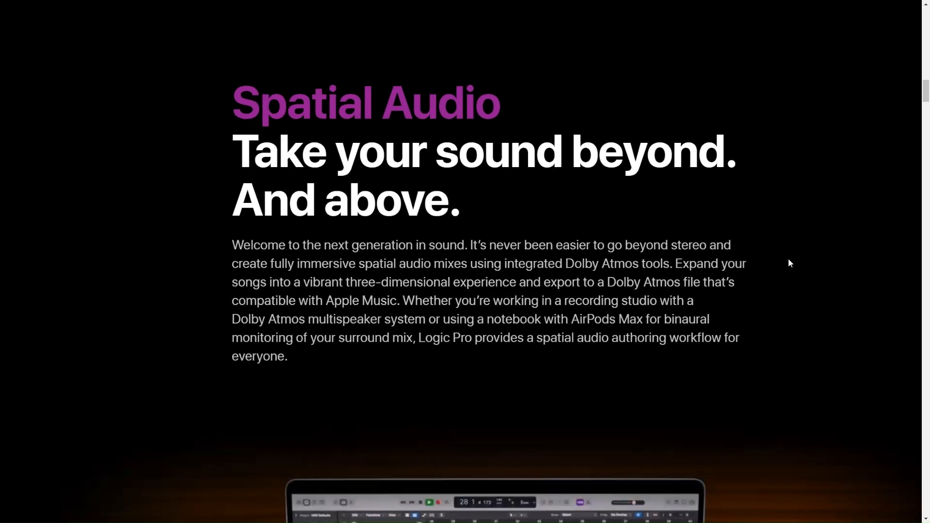
scroll(down, 3)
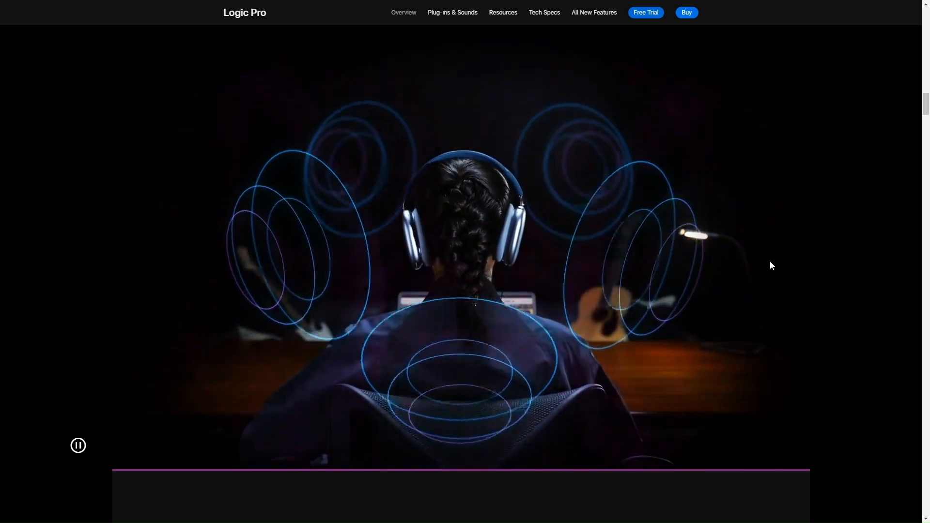
click(77, 445)
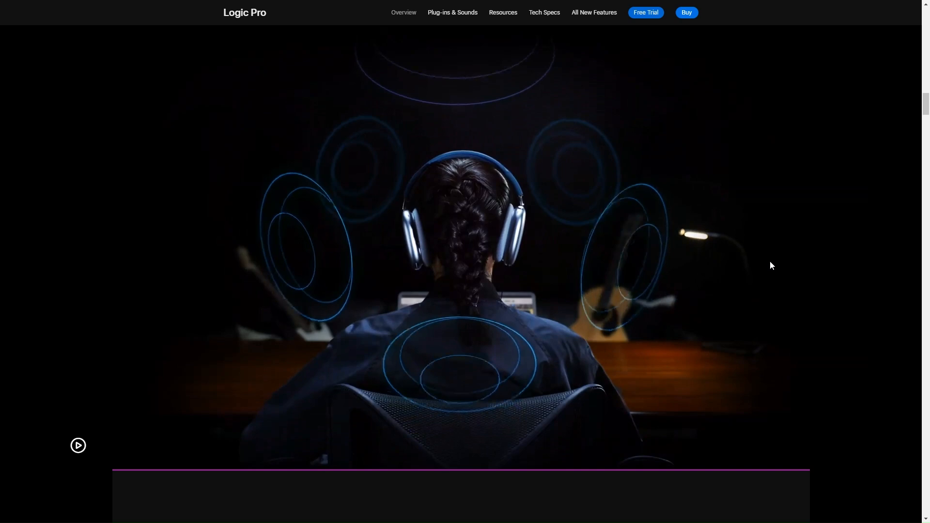
scroll(down, 3)
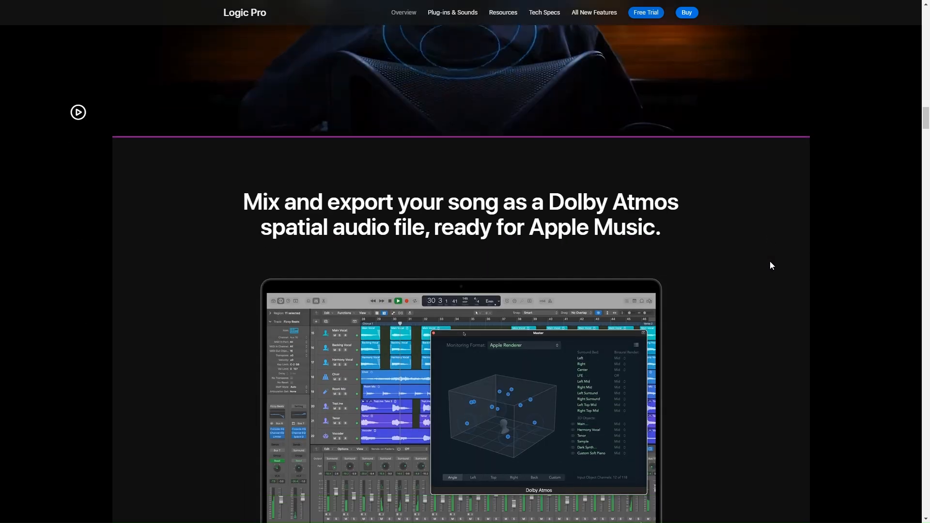
scroll(down, 3)
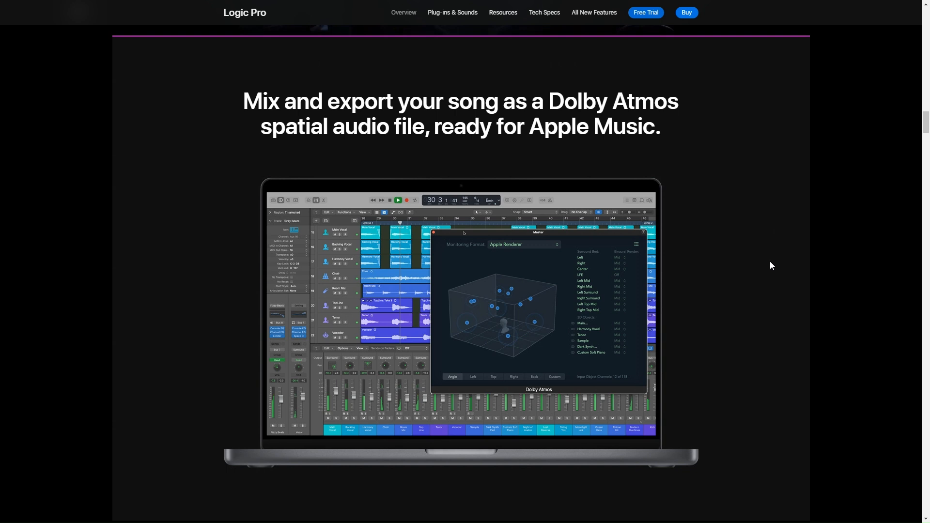
scroll(down, 3)
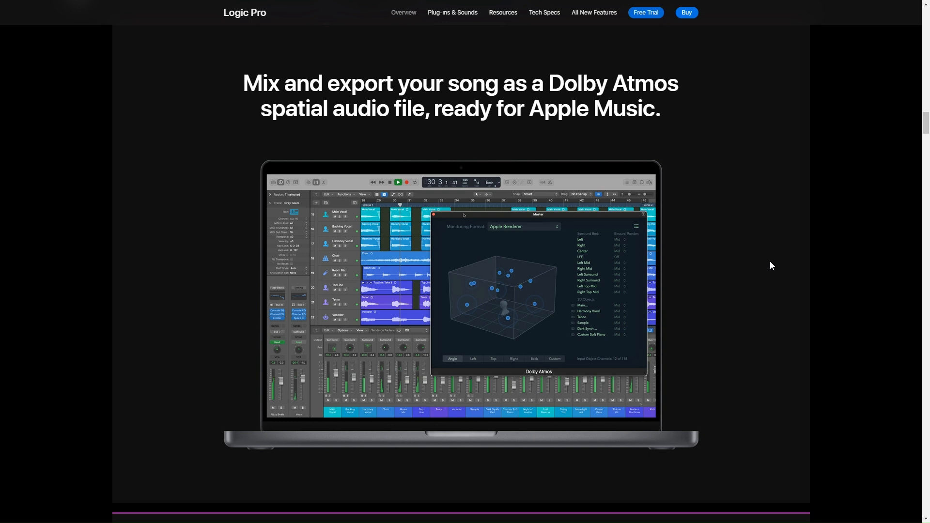
- Continue down the Logic Pro page to the Sound Packs section
scroll(down, 3)
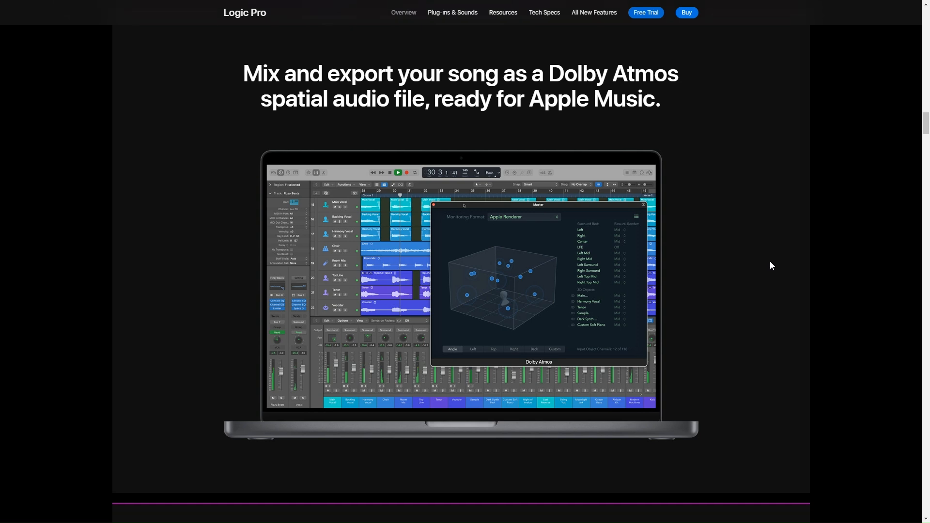
scroll(down, 3)
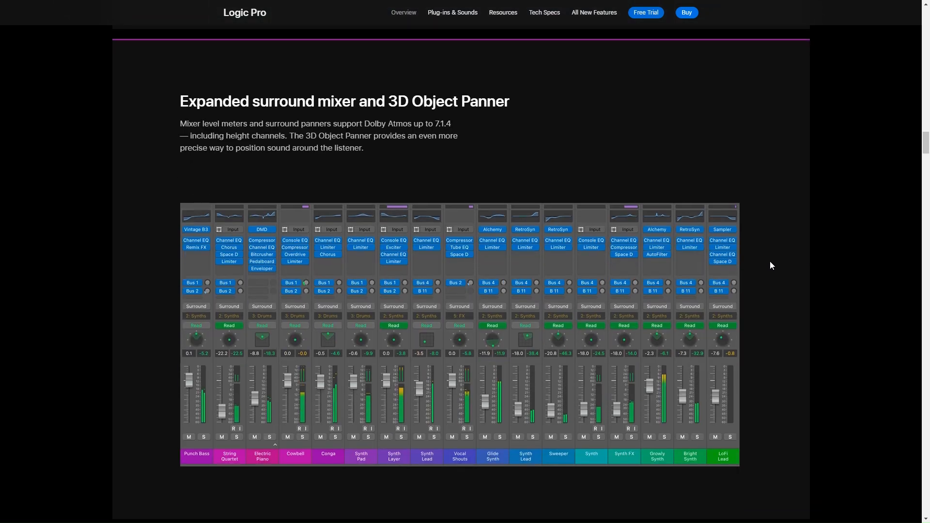
scroll(down, 3)
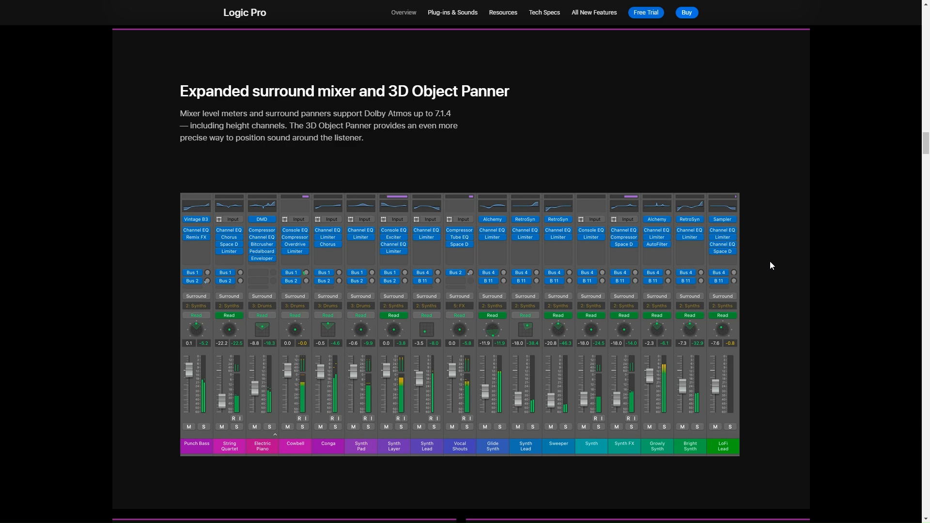
scroll(down, 3)
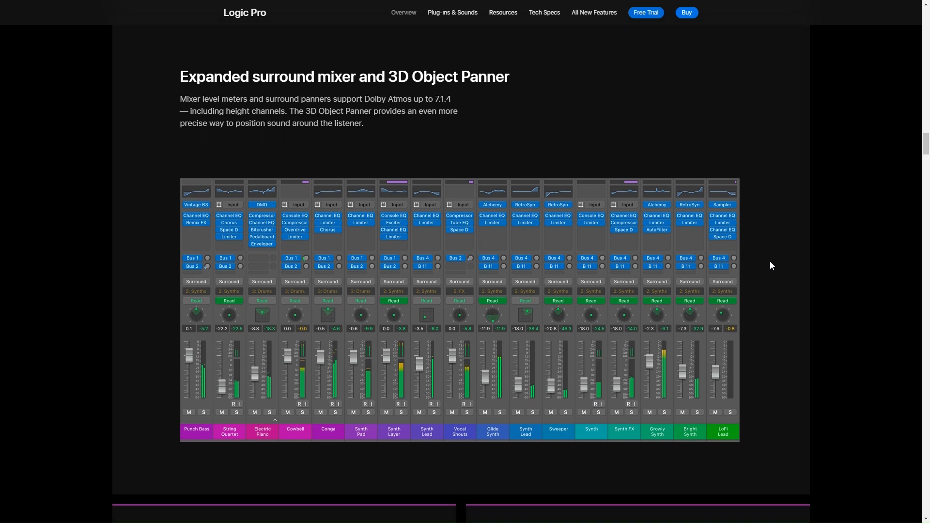
scroll(down, 3)
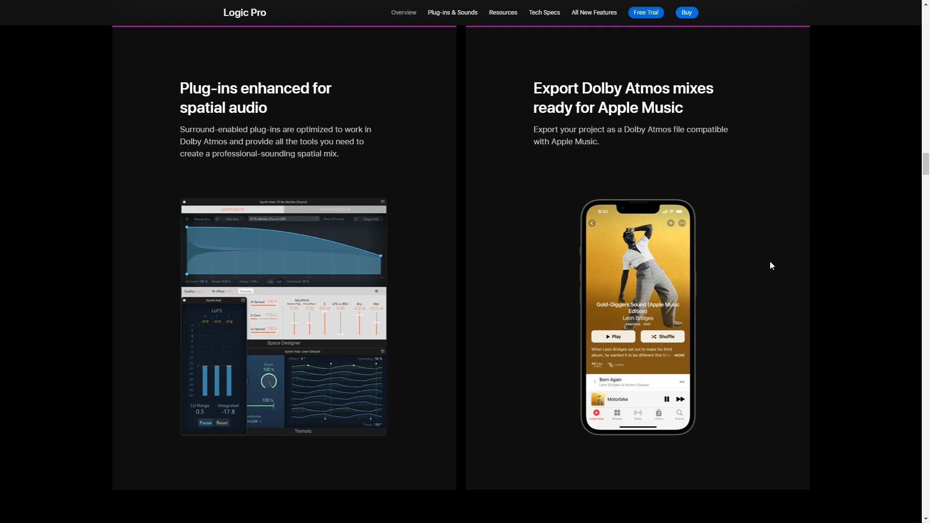
scroll(down, 3)
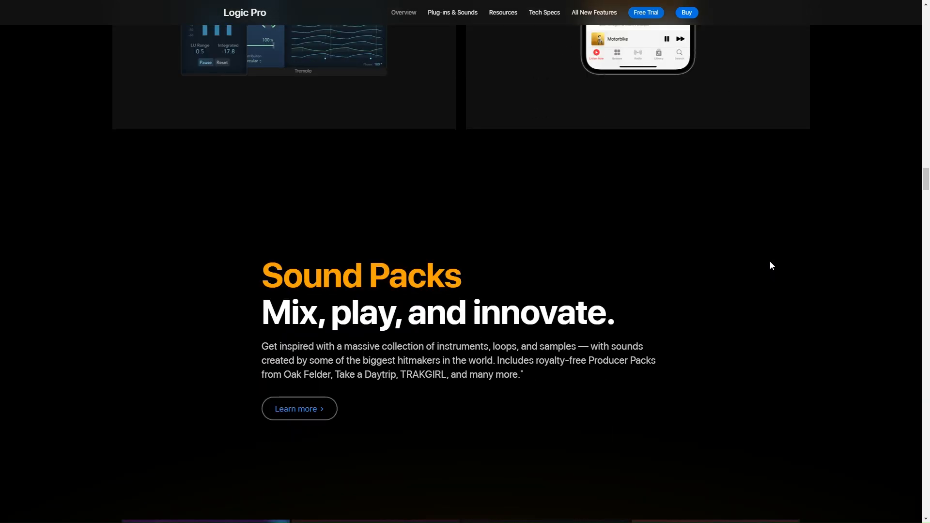
scroll(down, 3)
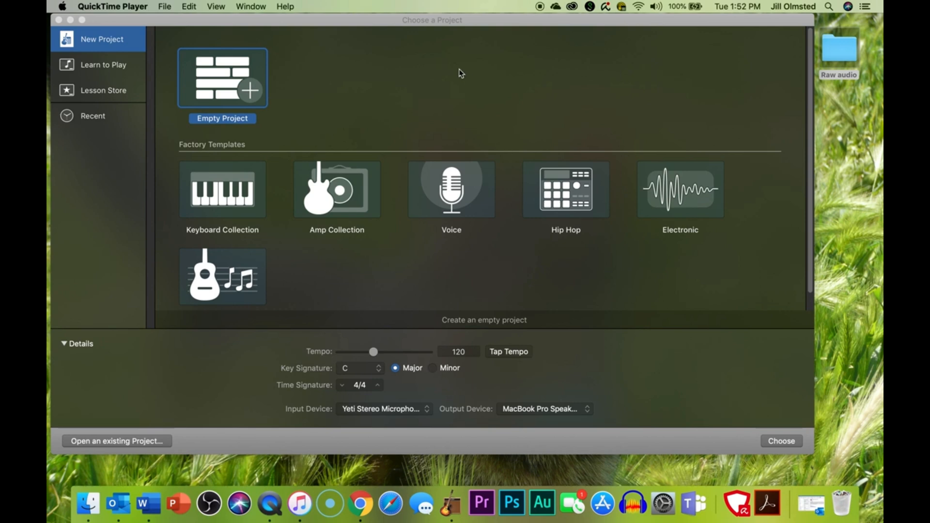
mouse_move(431, 73)
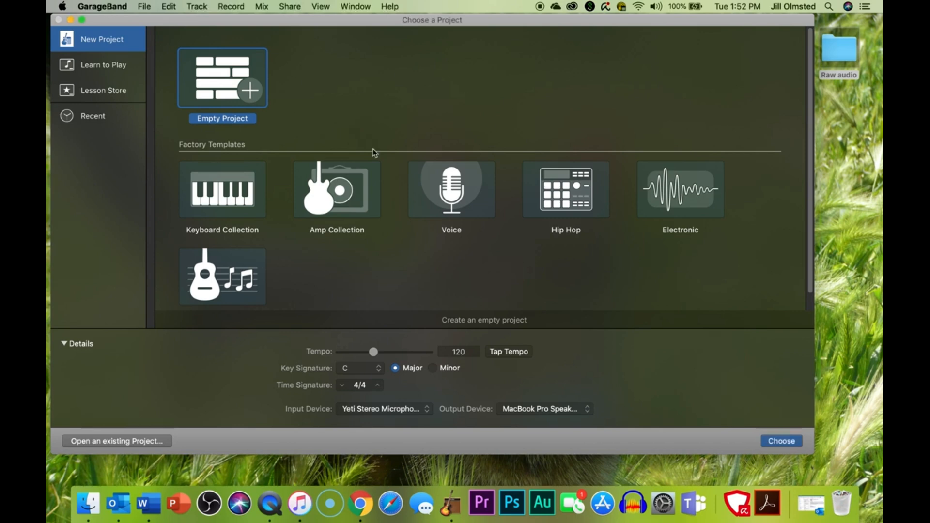
mouse_move(631, 108)
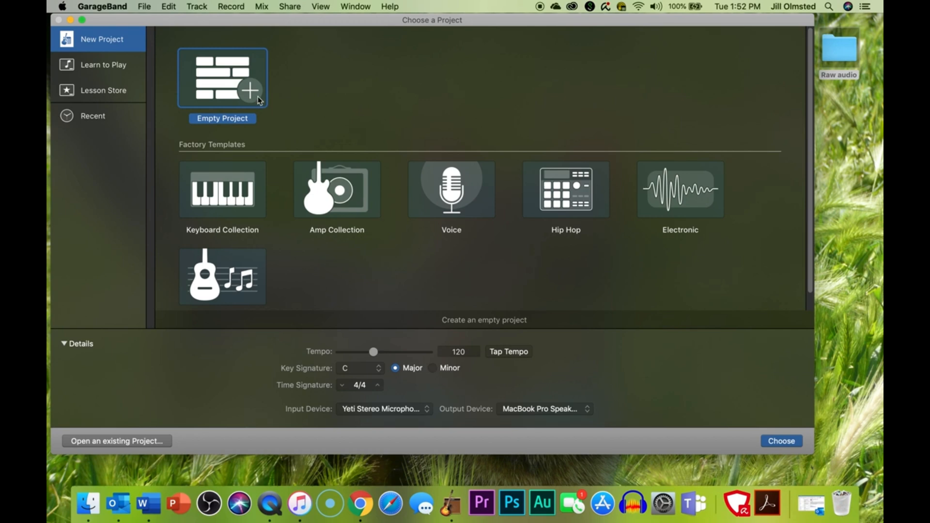
mouse_move(300, 77)
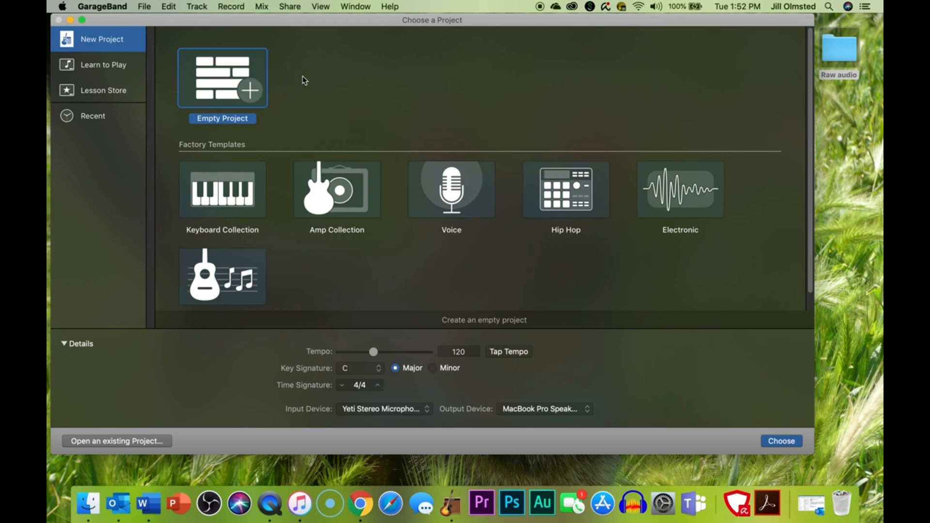
mouse_move(225, 69)
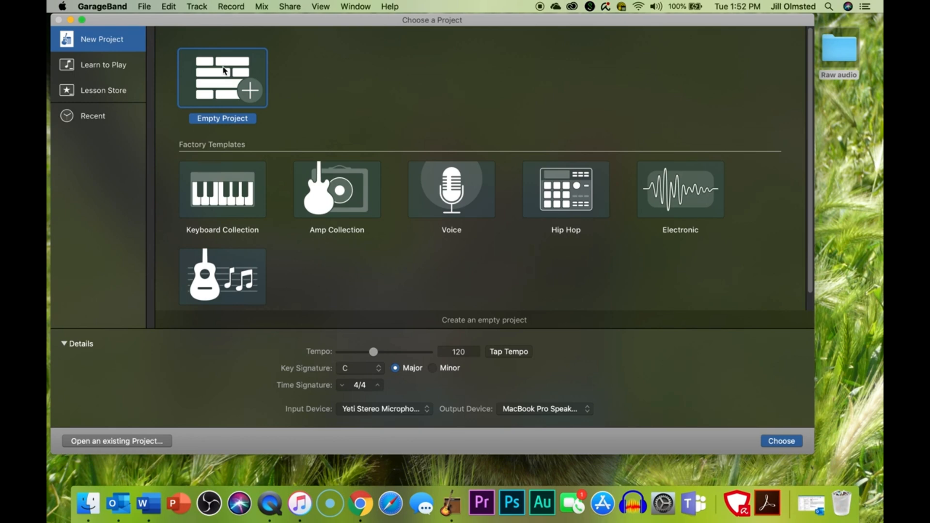
mouse_move(285, 76)
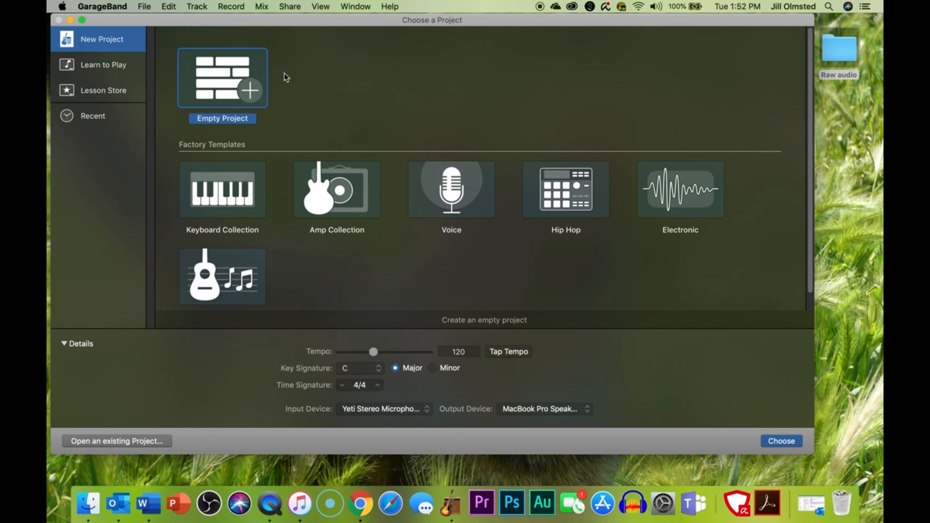
mouse_move(355, 97)
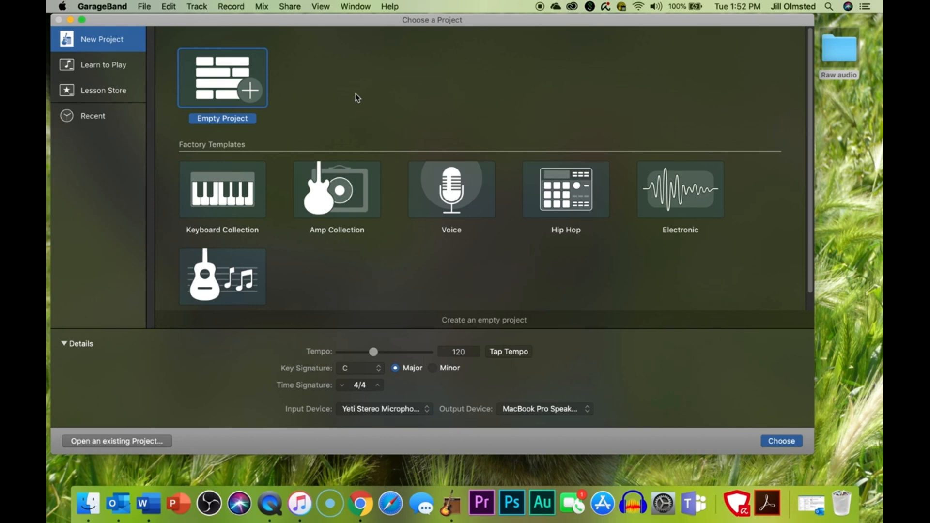
mouse_move(434, 104)
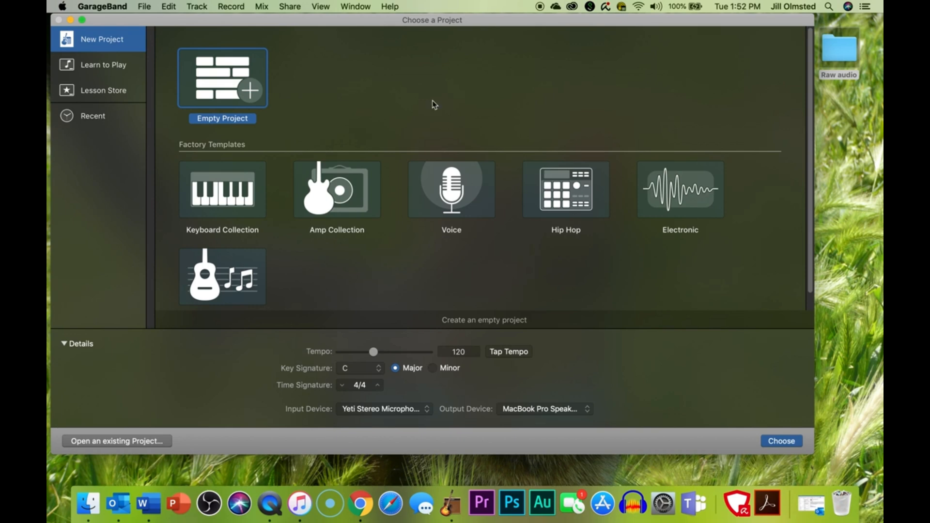
mouse_move(429, 167)
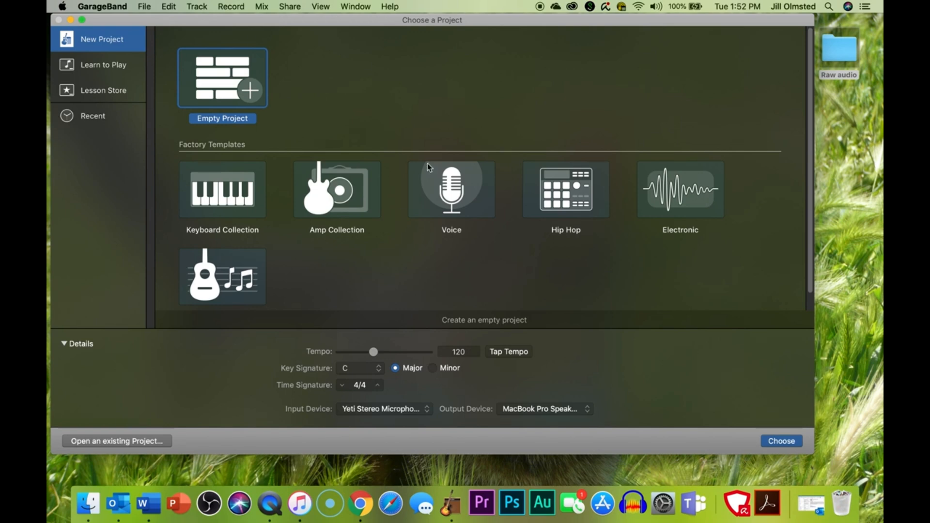
mouse_move(631, 178)
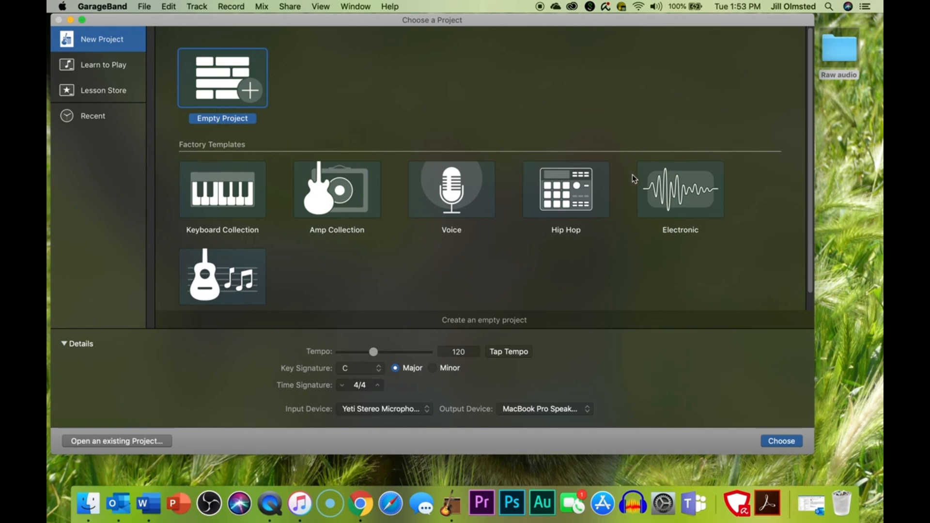
mouse_move(225, 106)
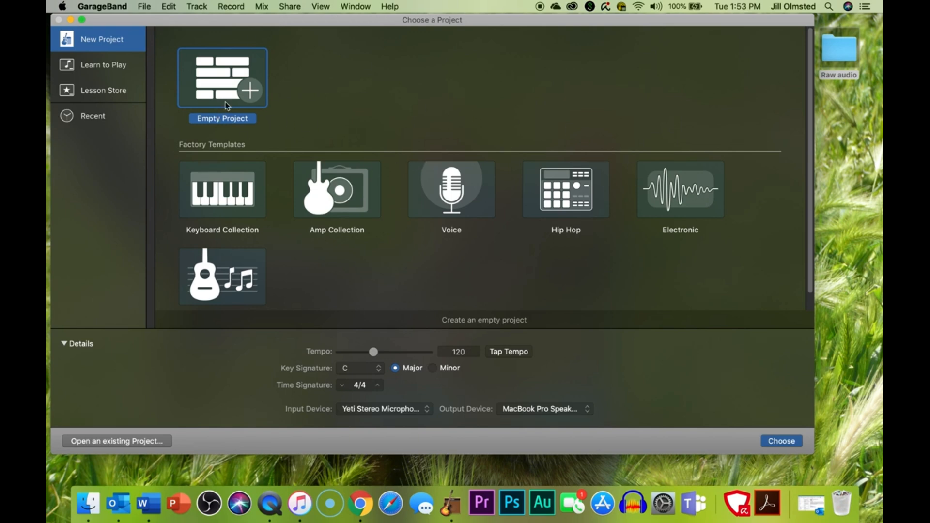
mouse_move(217, 82)
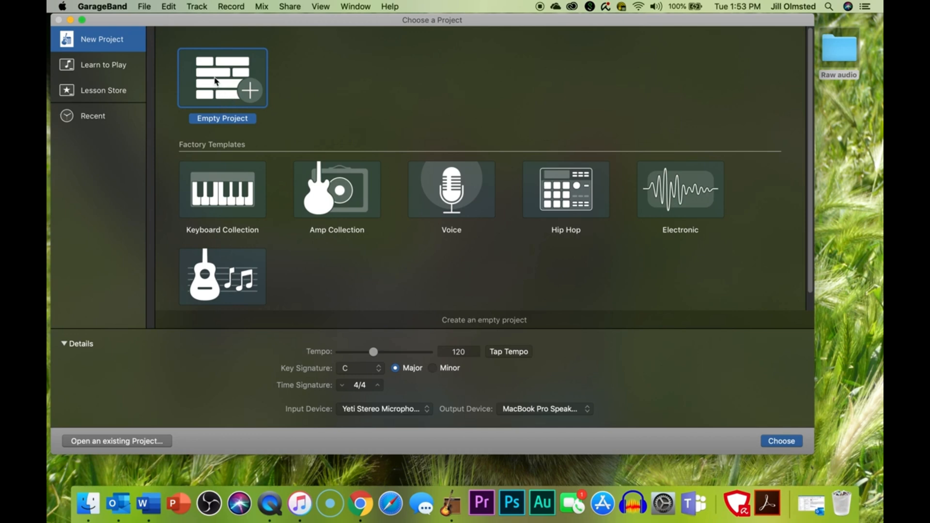
mouse_move(493, 174)
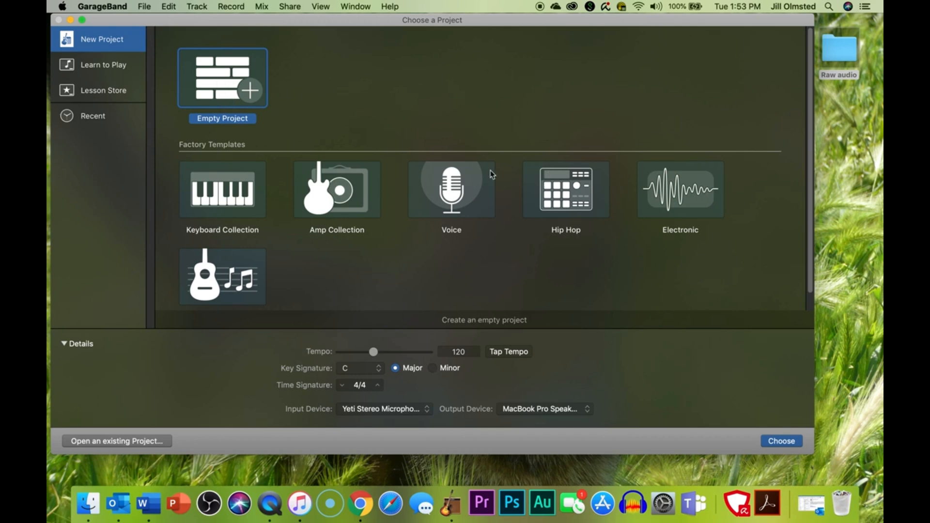
mouse_move(211, 77)
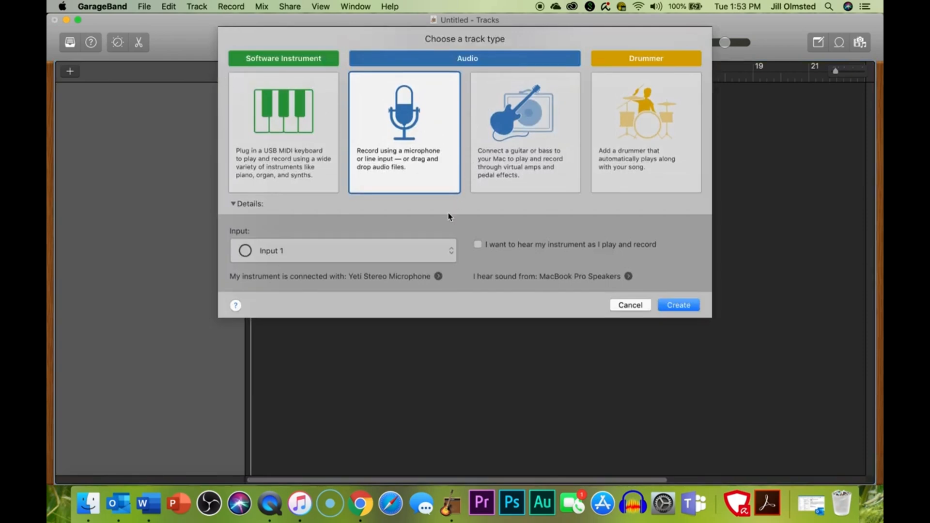
mouse_move(440, 150)
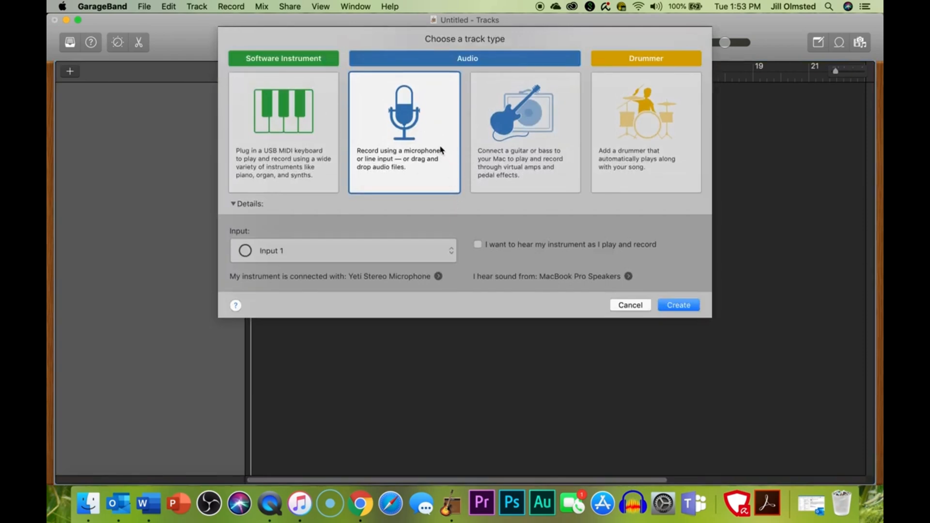
mouse_move(372, 86)
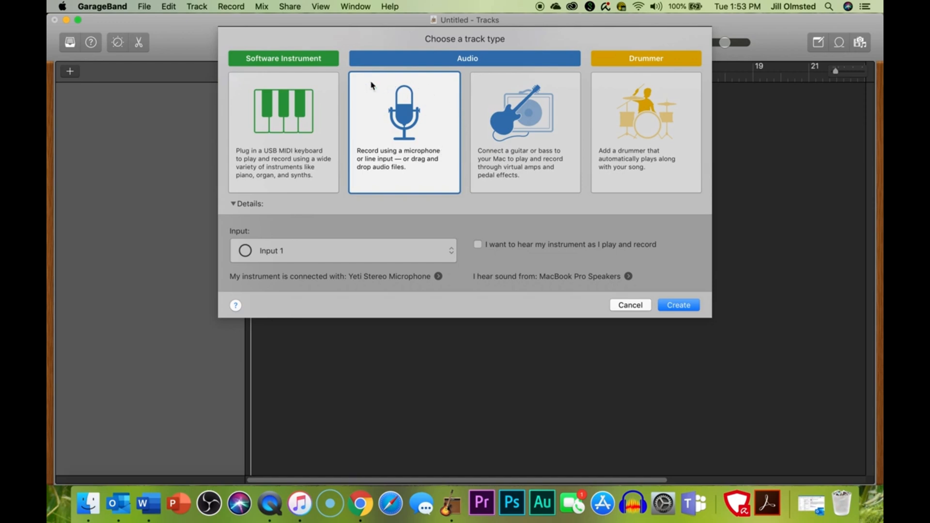
mouse_move(366, 198)
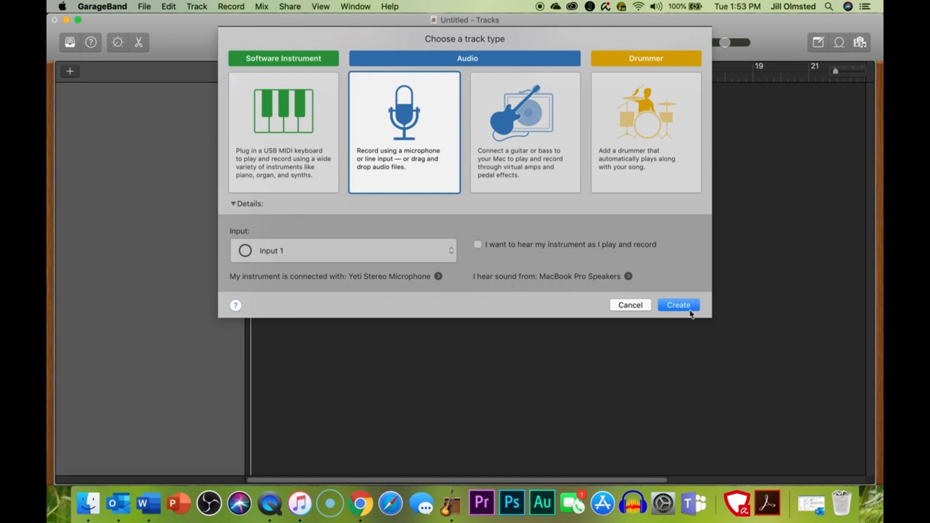
- Create the empty project's first audio track, Audio 1, on the Yeti microphone input
click(678, 304)
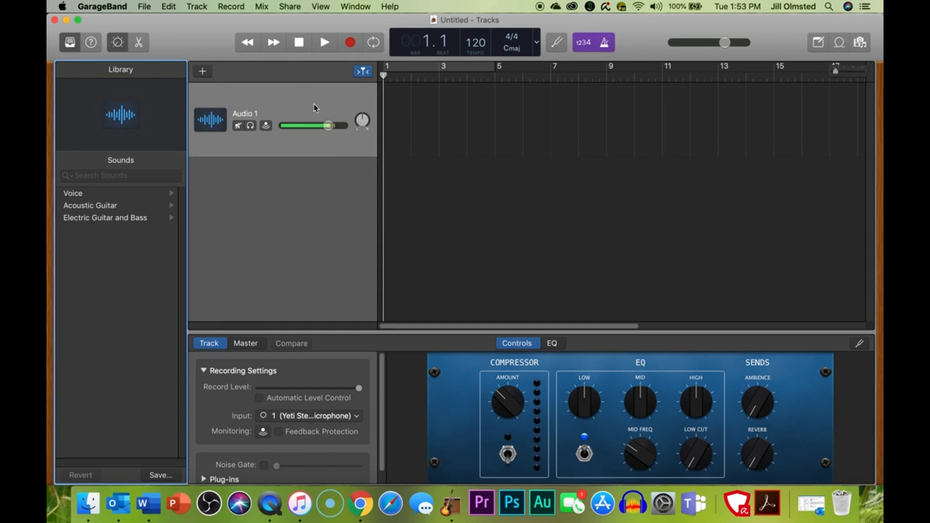
mouse_move(309, 134)
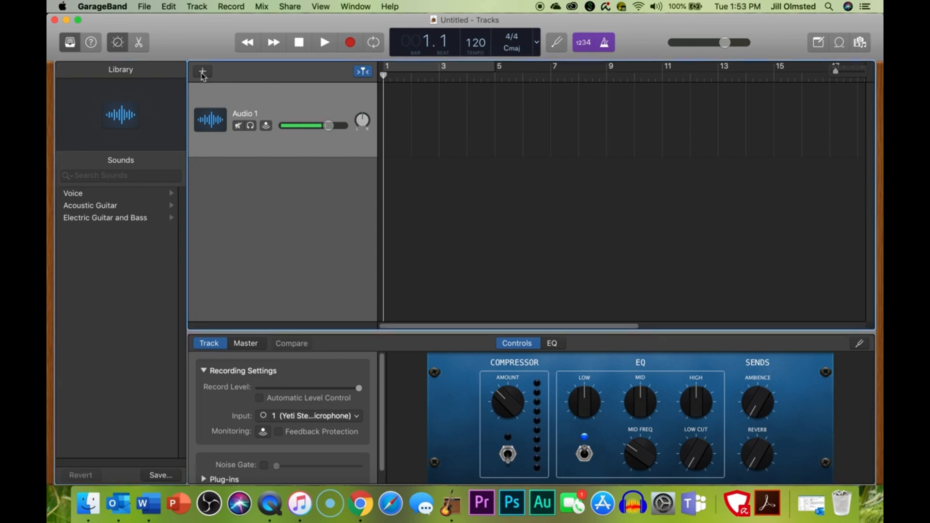
- Add audio tracks Audio 2 and Audio 3 via the + track button
click(201, 71)
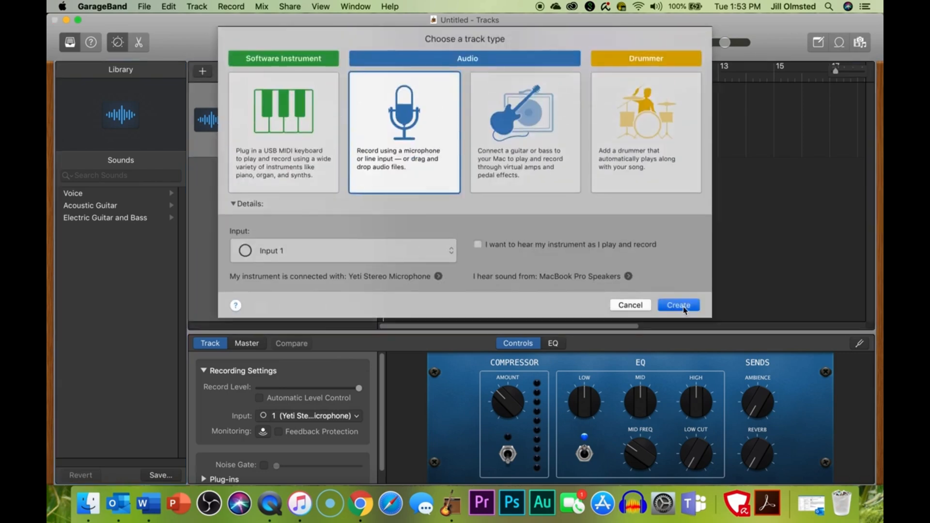
click(678, 304)
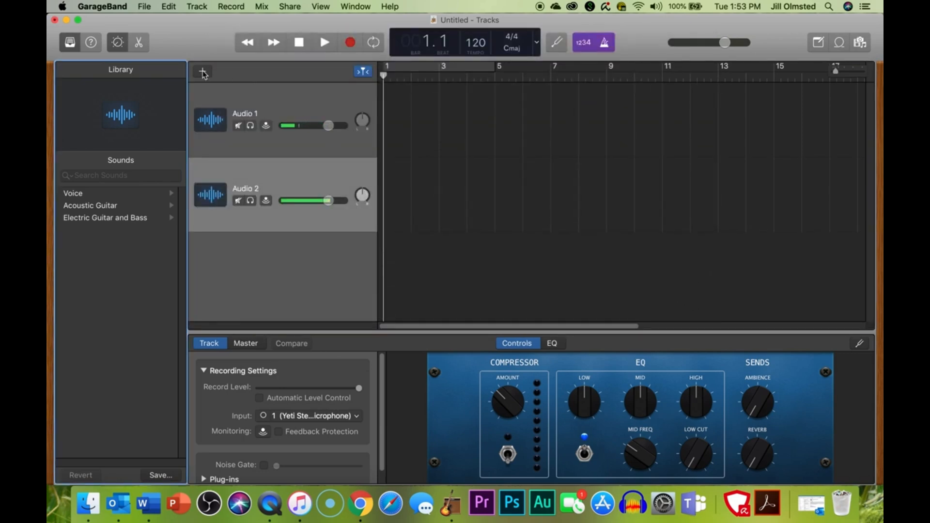
click(203, 71)
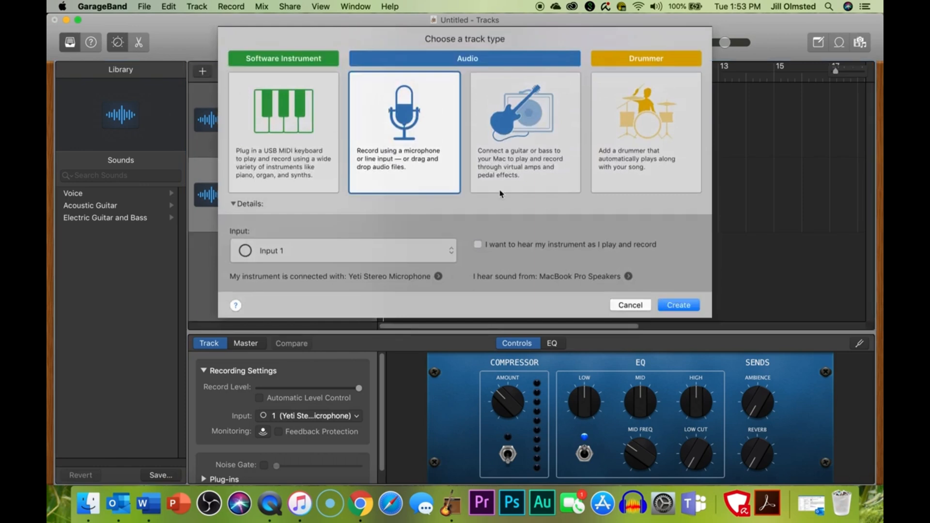
click(678, 304)
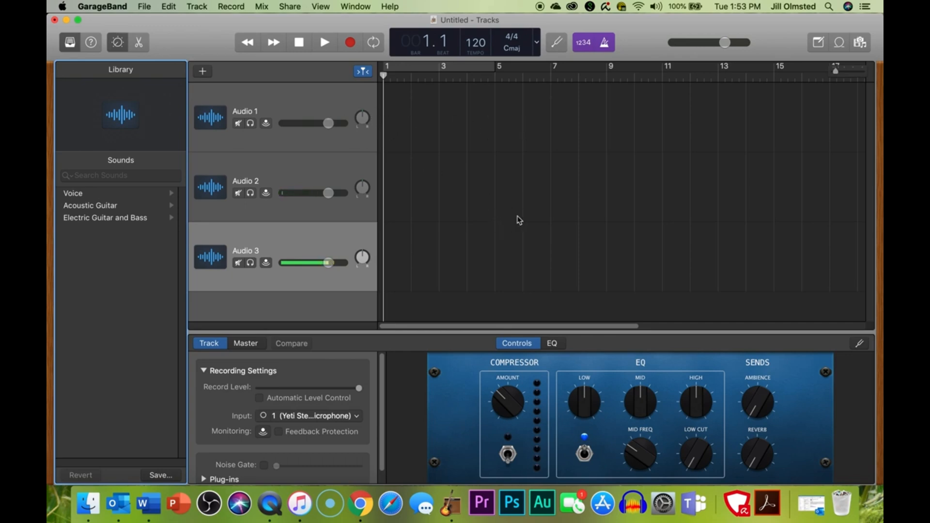
mouse_move(449, 176)
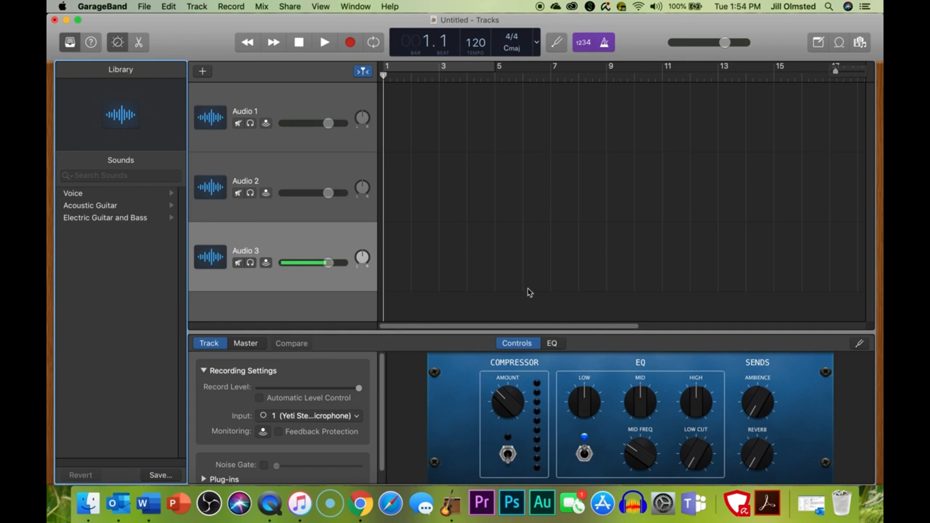
mouse_move(573, 194)
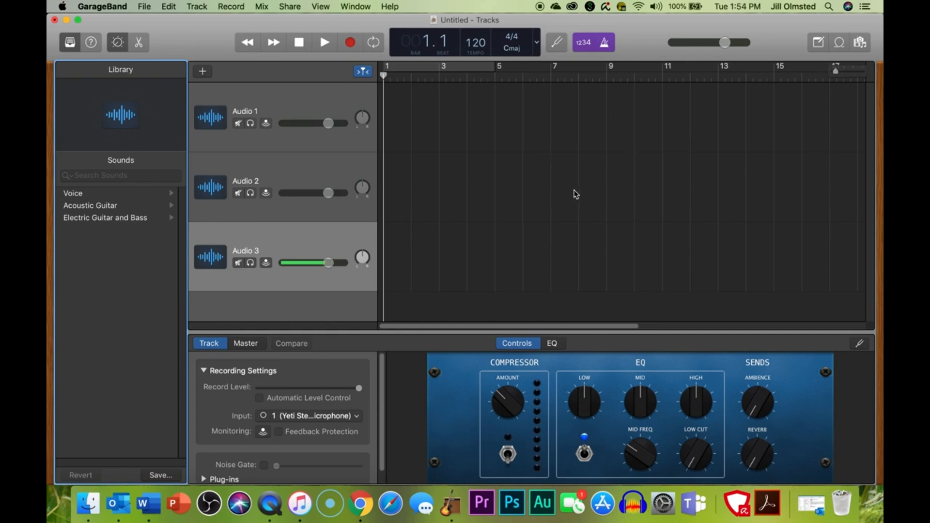